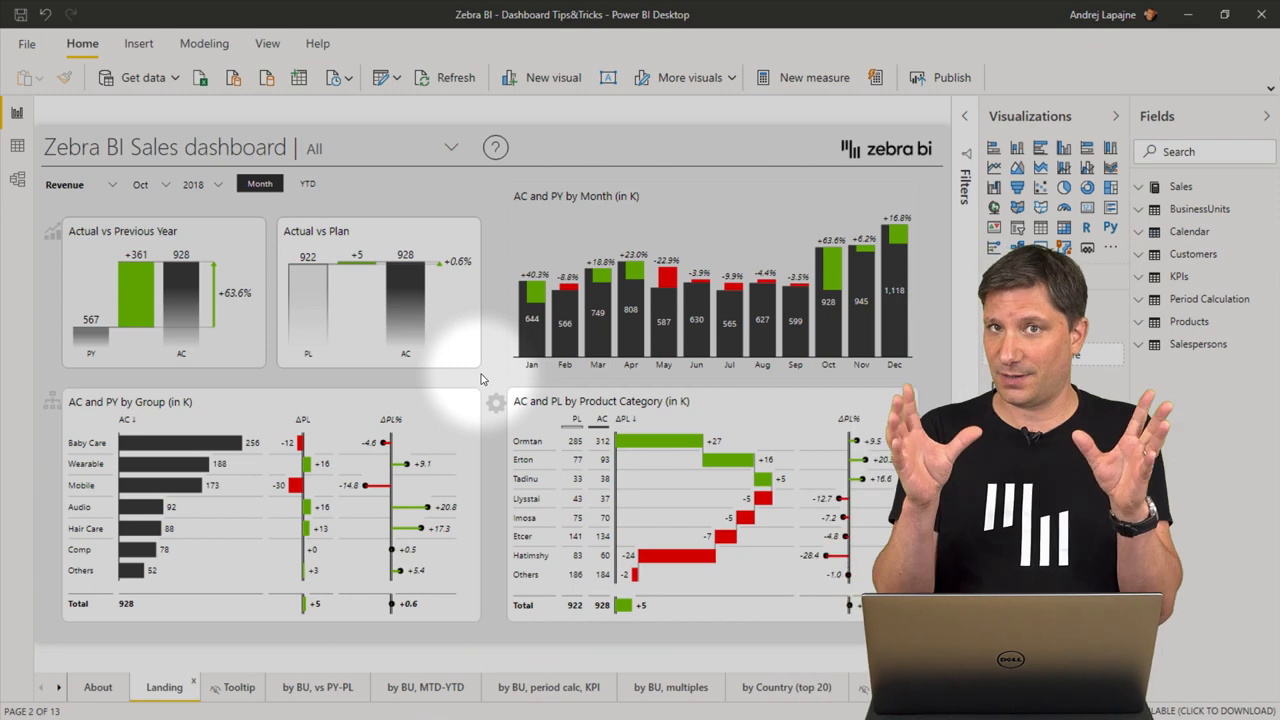
{"action": "mouse_move", "coordinate": [325, 401]}
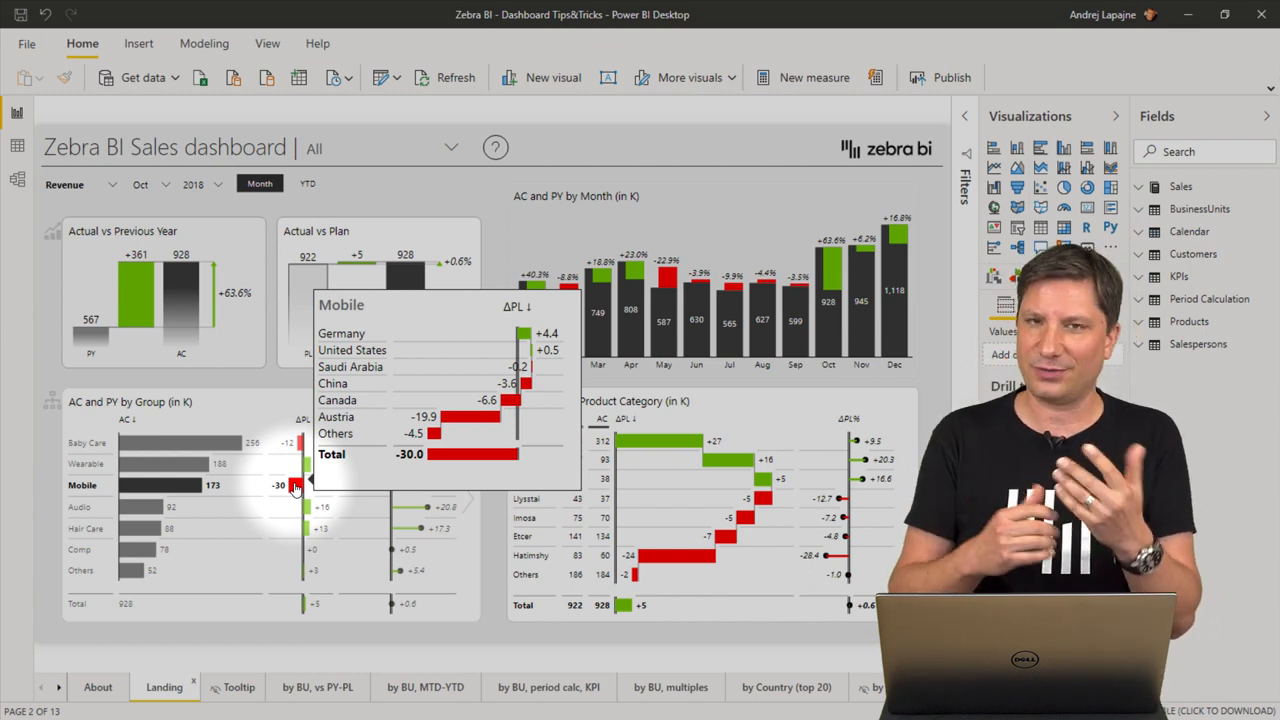
- Cross-filter the dashboard to Mobile via its ΔPL bar, then go to the 'by BU, vs PY-PL' page
{"action": "left_click", "coordinate": [294, 485]}
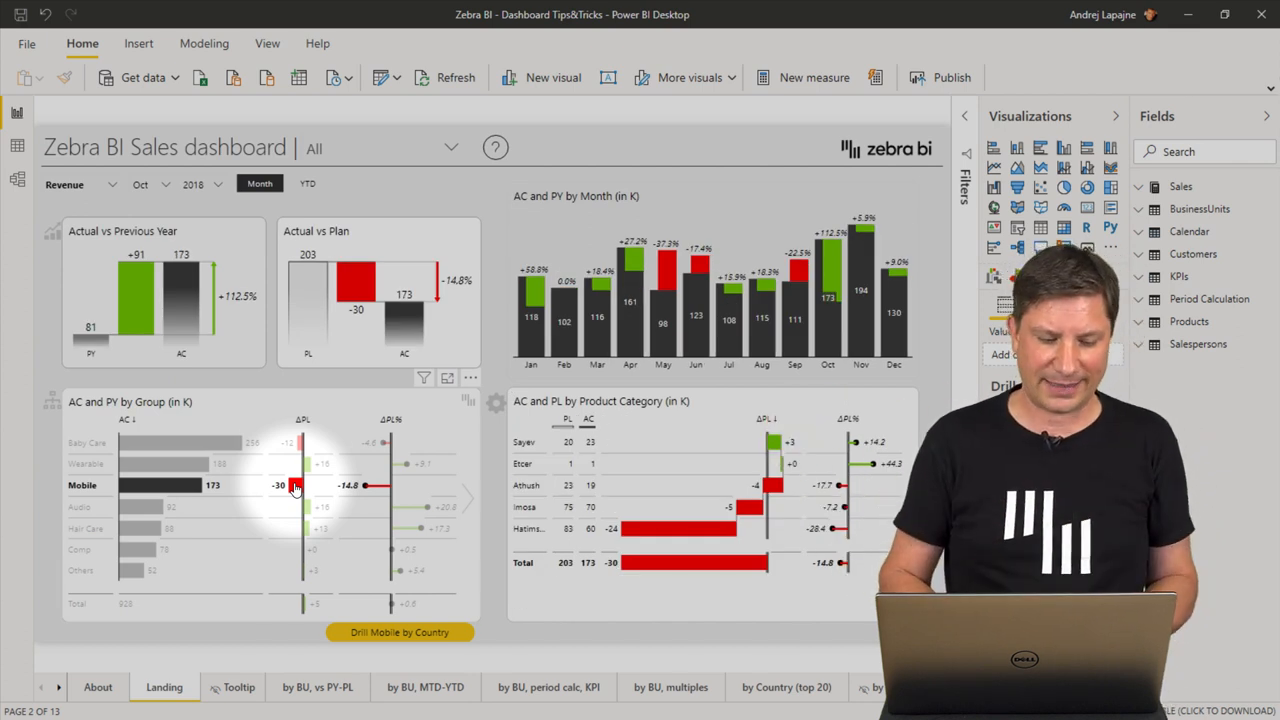
{"action": "left_click", "coordinate": [317, 687]}
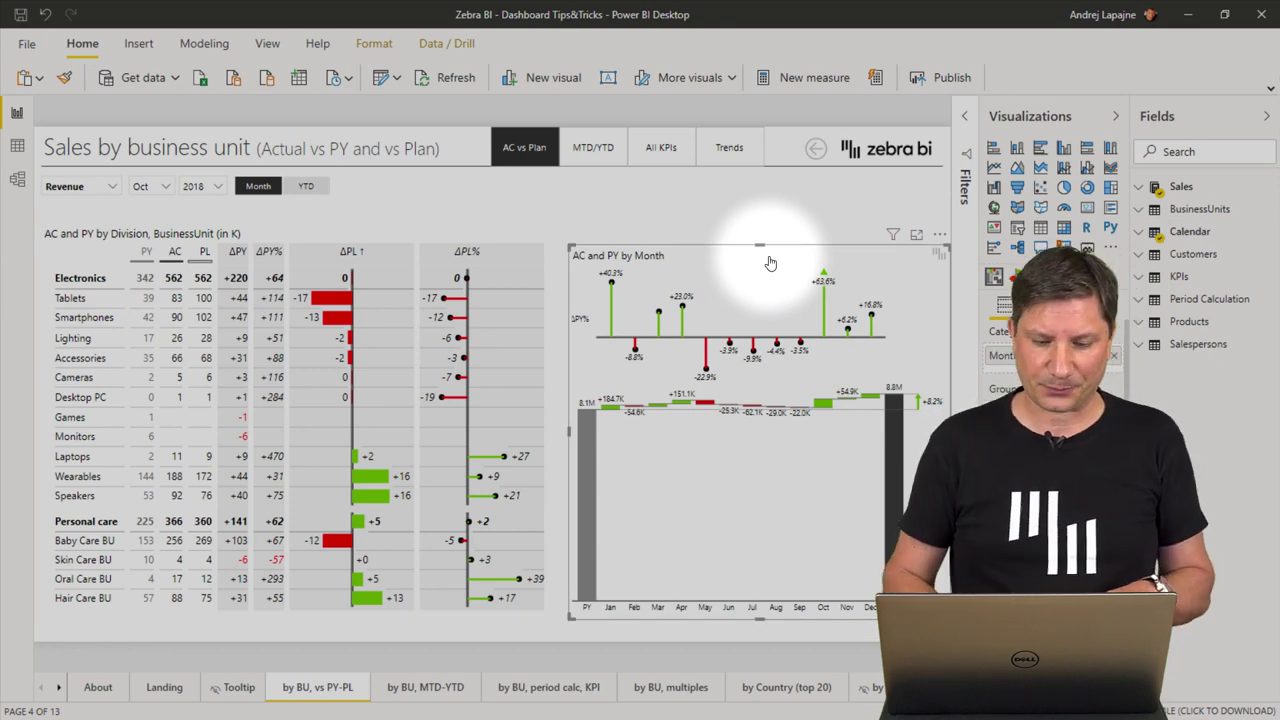
{"action": "mouse_move", "coordinate": [592, 147]}
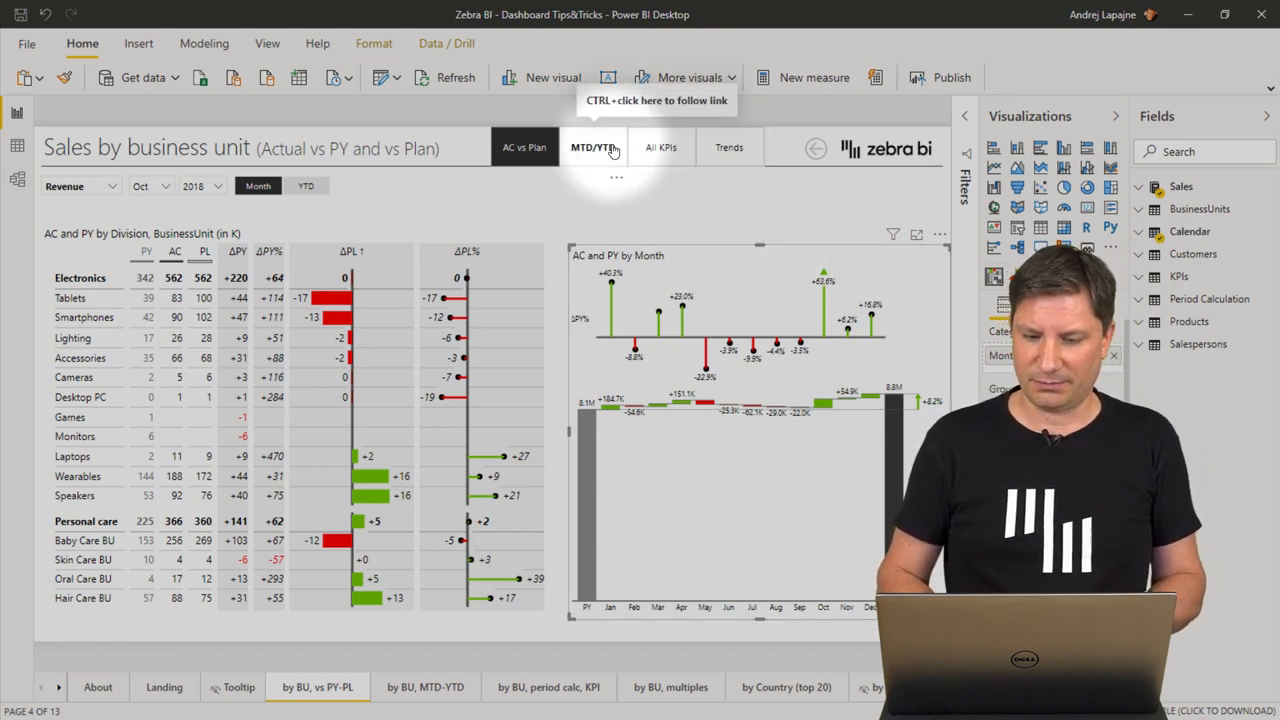
- Switch to the MTD/YTD page and remove its existing comparison table visual
{"action": "left_click", "coordinate": [592, 147]}
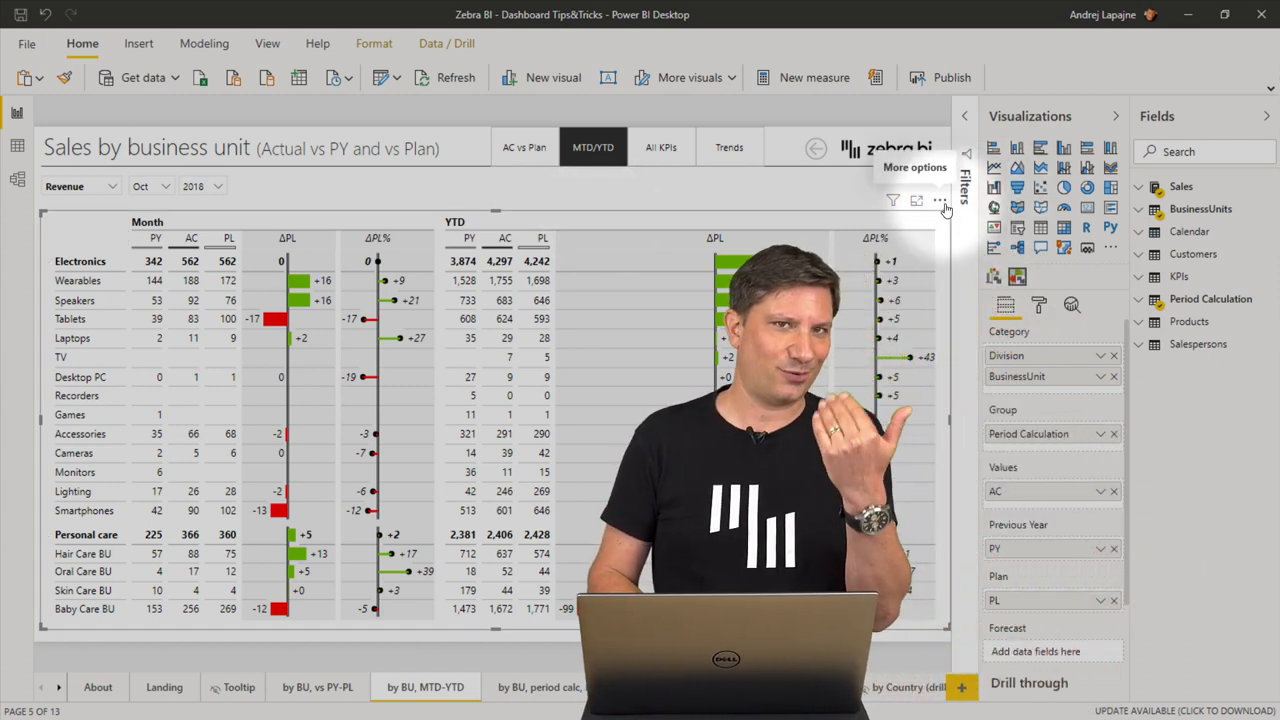
{"action": "left_click", "coordinate": [940, 200]}
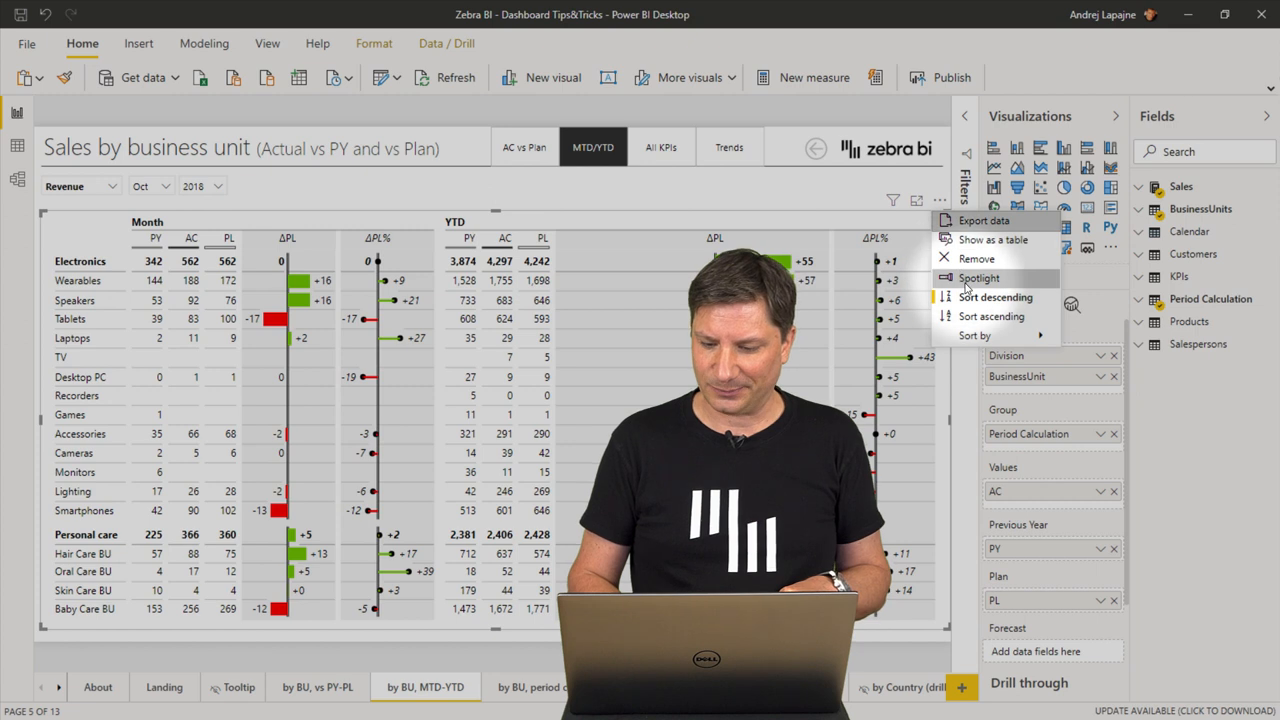
{"action": "left_click", "coordinate": [976, 258]}
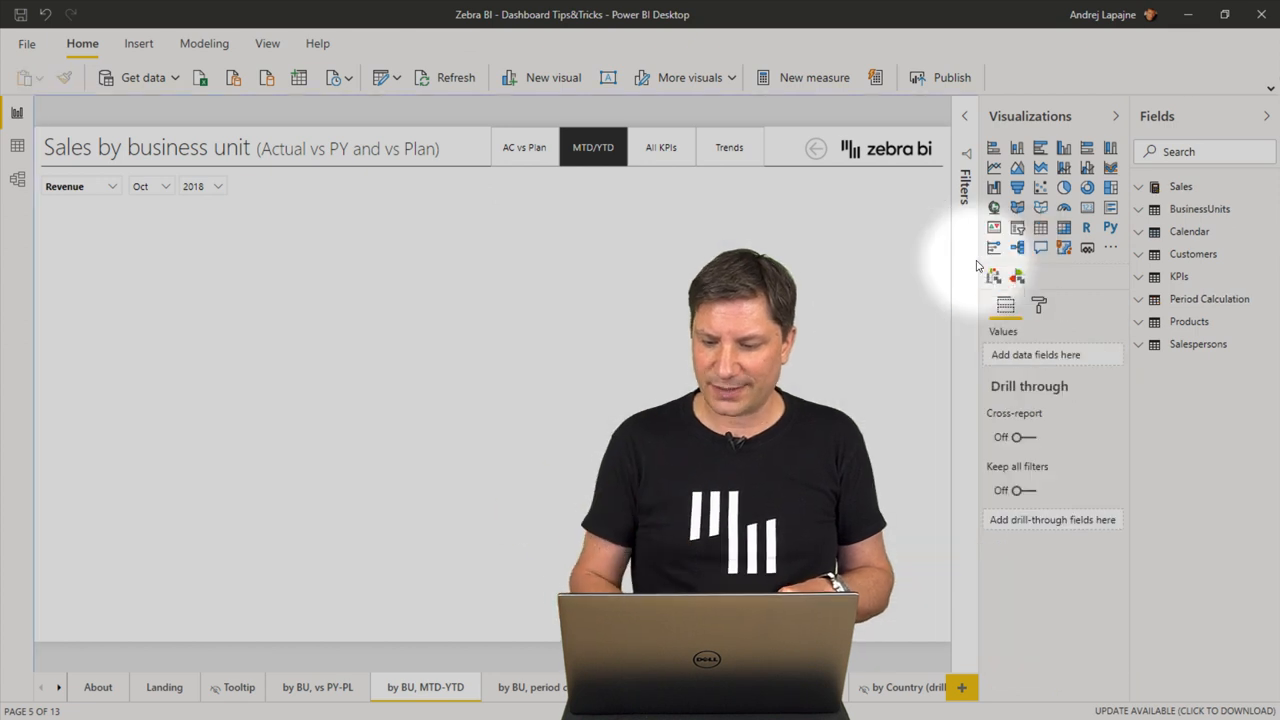
{"action": "mouse_move", "coordinate": [1017, 277]}
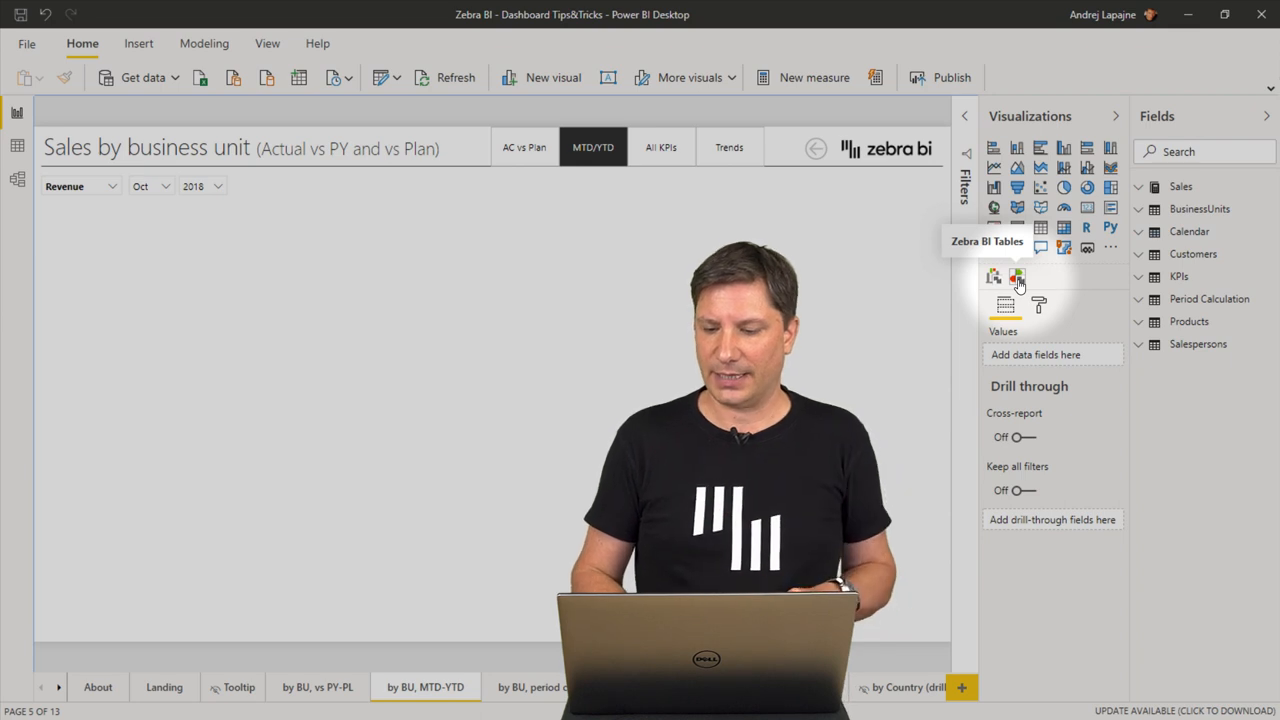
- Insert a Zebra BI table with Sales AC and PY values, broken down by BusinessUnits Group
{"action": "left_click", "coordinate": [1017, 277]}
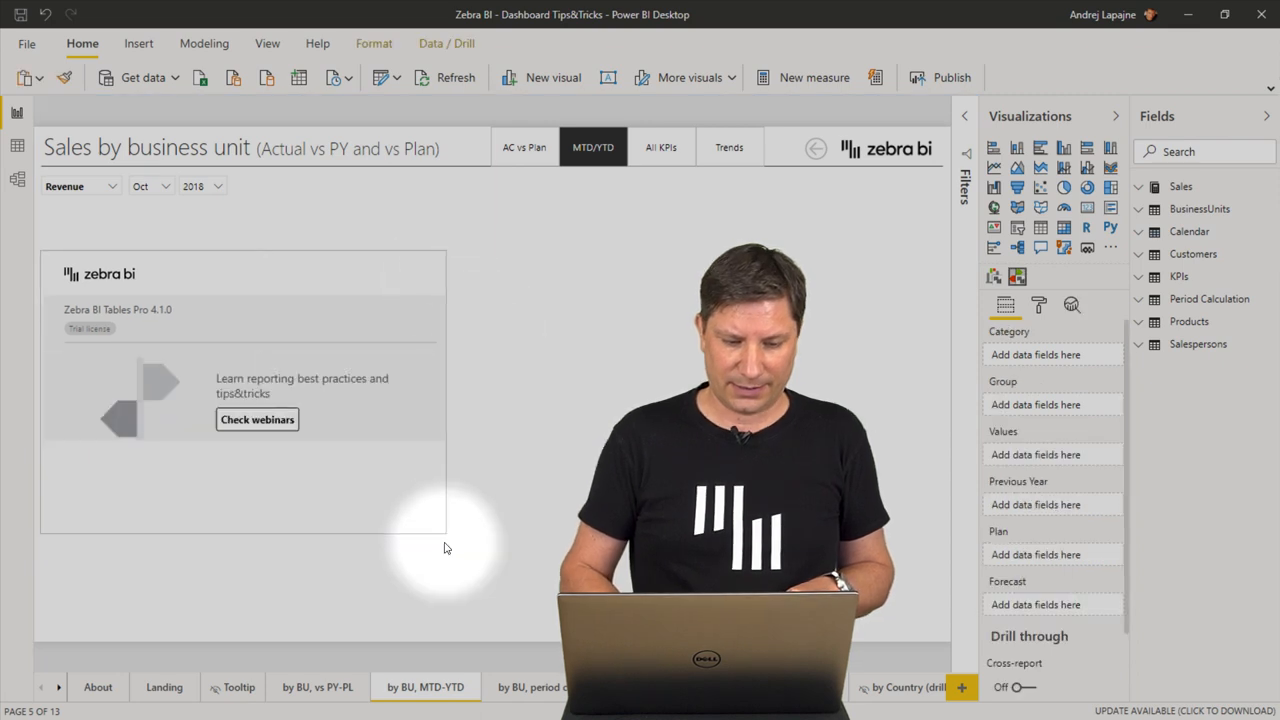
{"action": "left_click", "coordinate": [240, 400]}
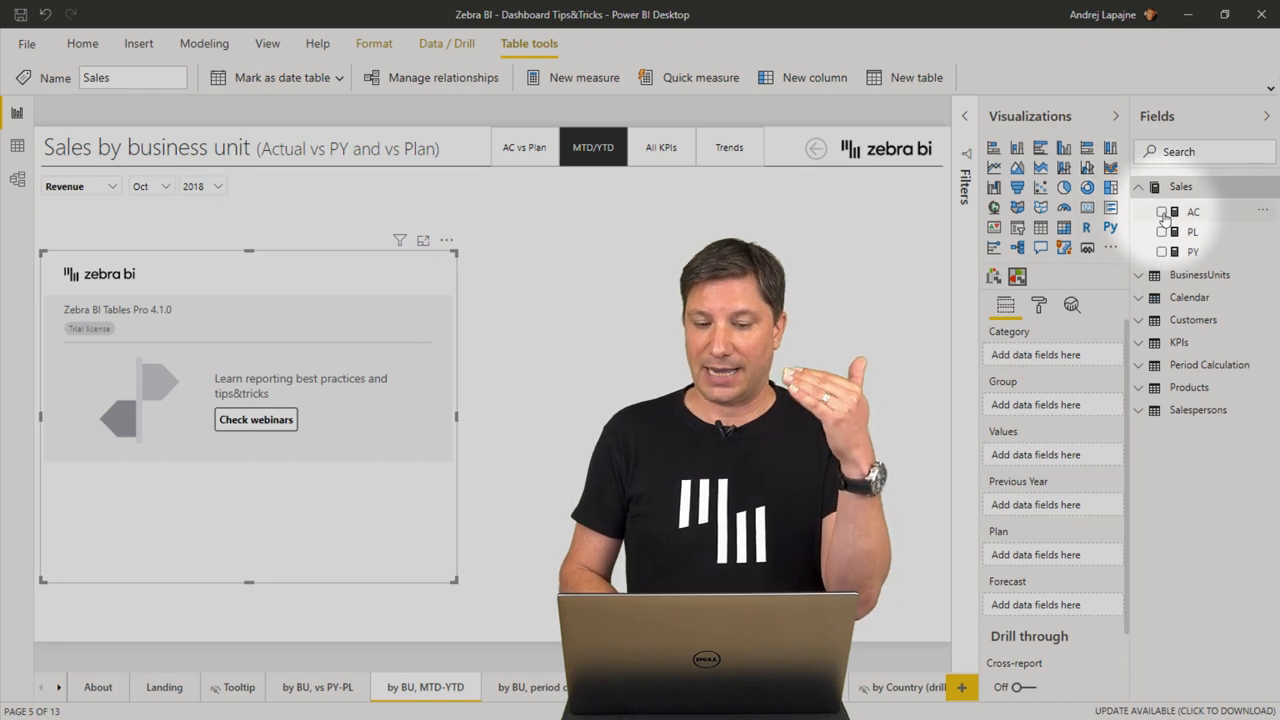
{"action": "left_click", "coordinate": [1163, 211]}
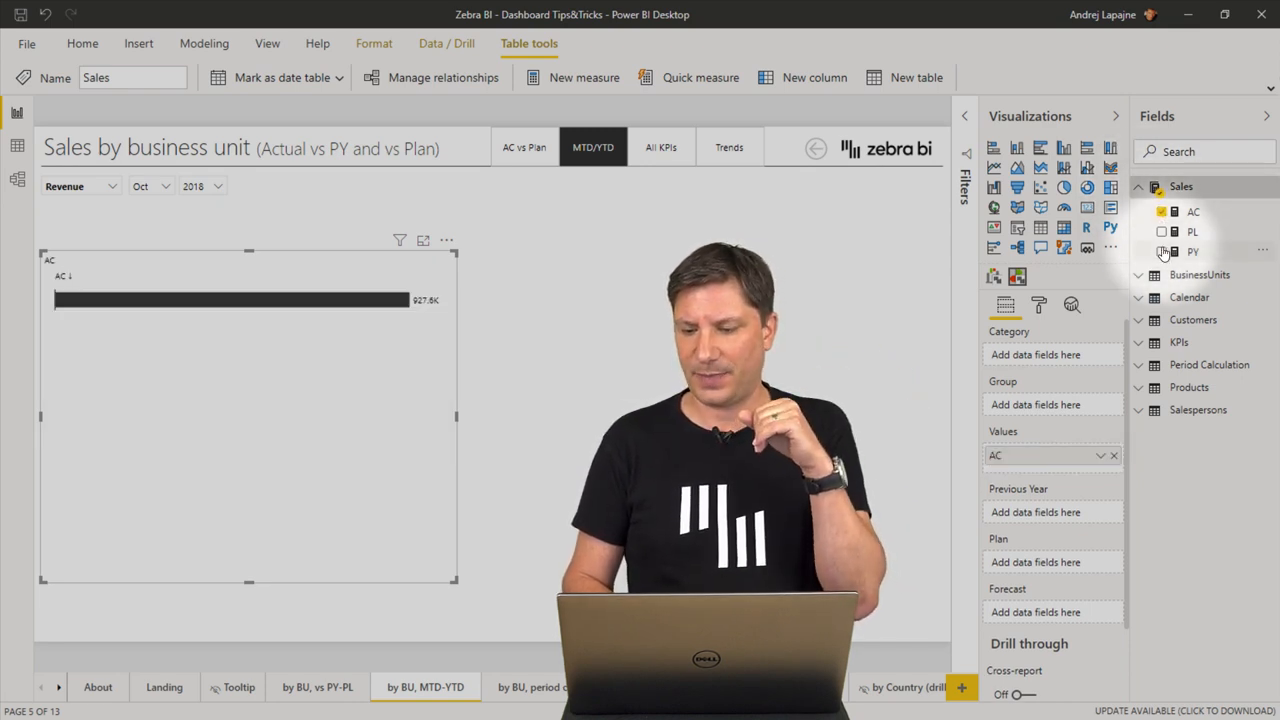
{"action": "left_click", "coordinate": [1162, 251]}
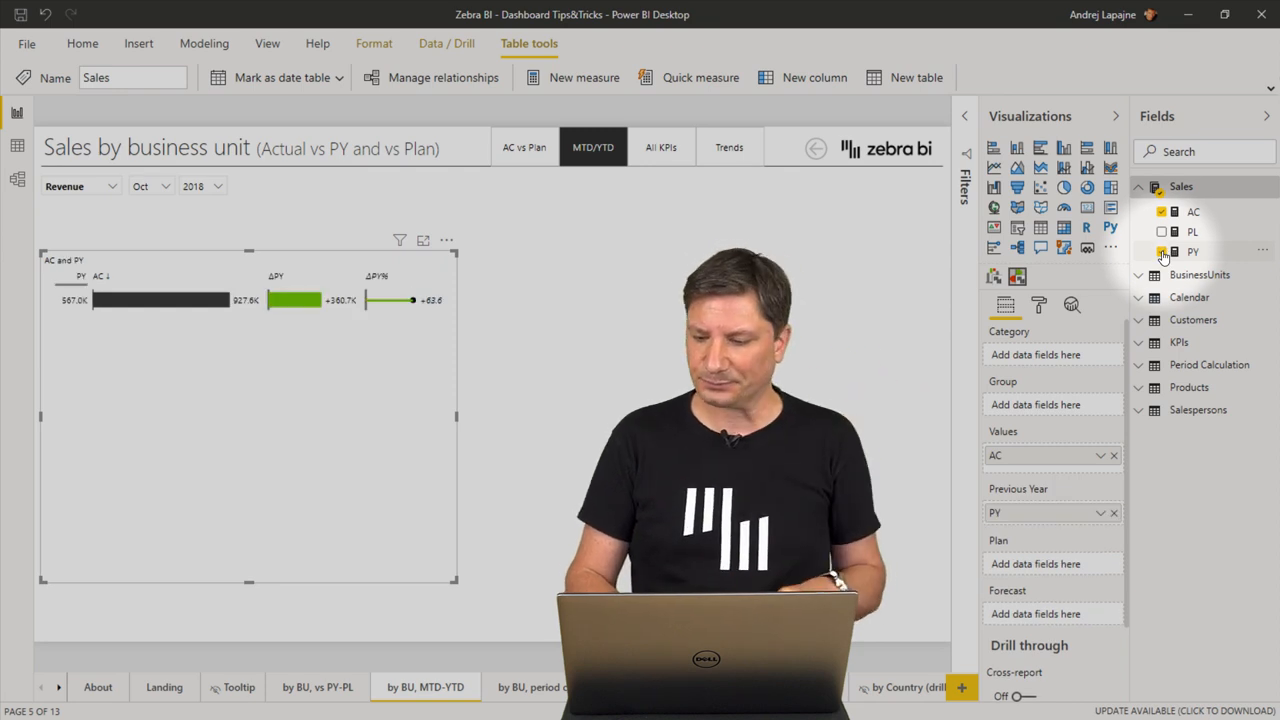
{"action": "left_click", "coordinate": [1139, 275]}
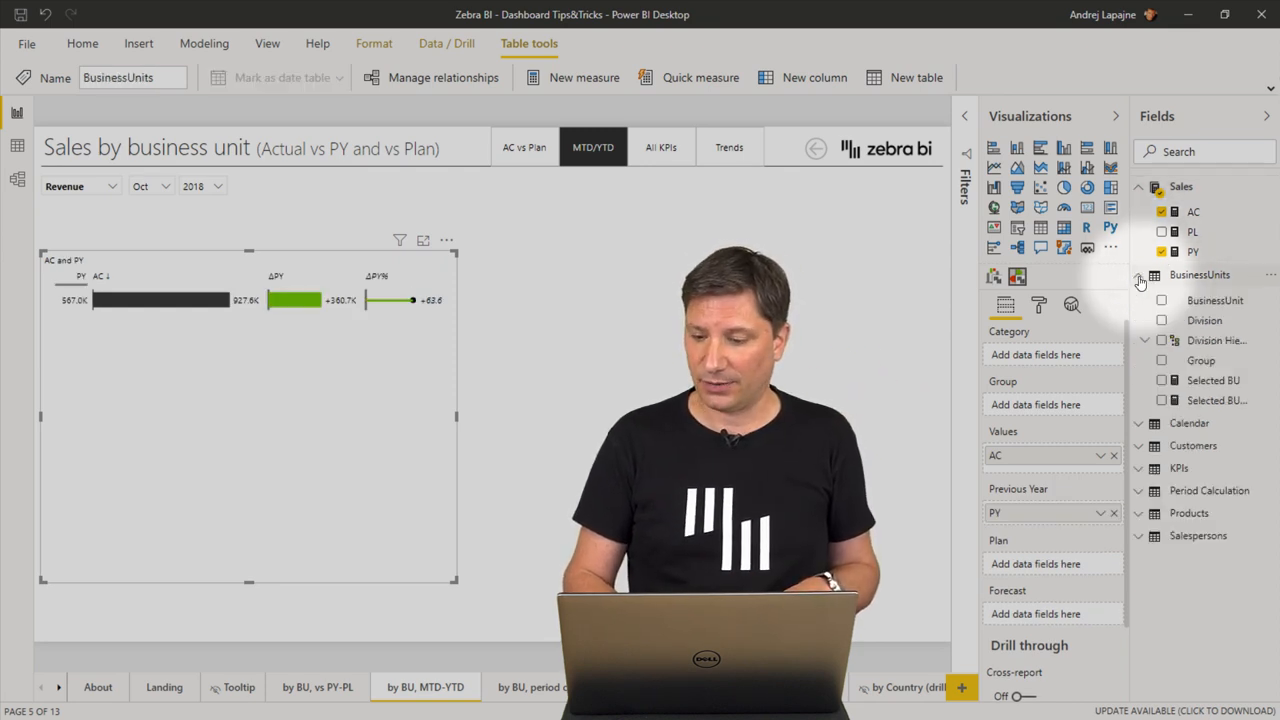
{"action": "left_click", "coordinate": [1161, 360]}
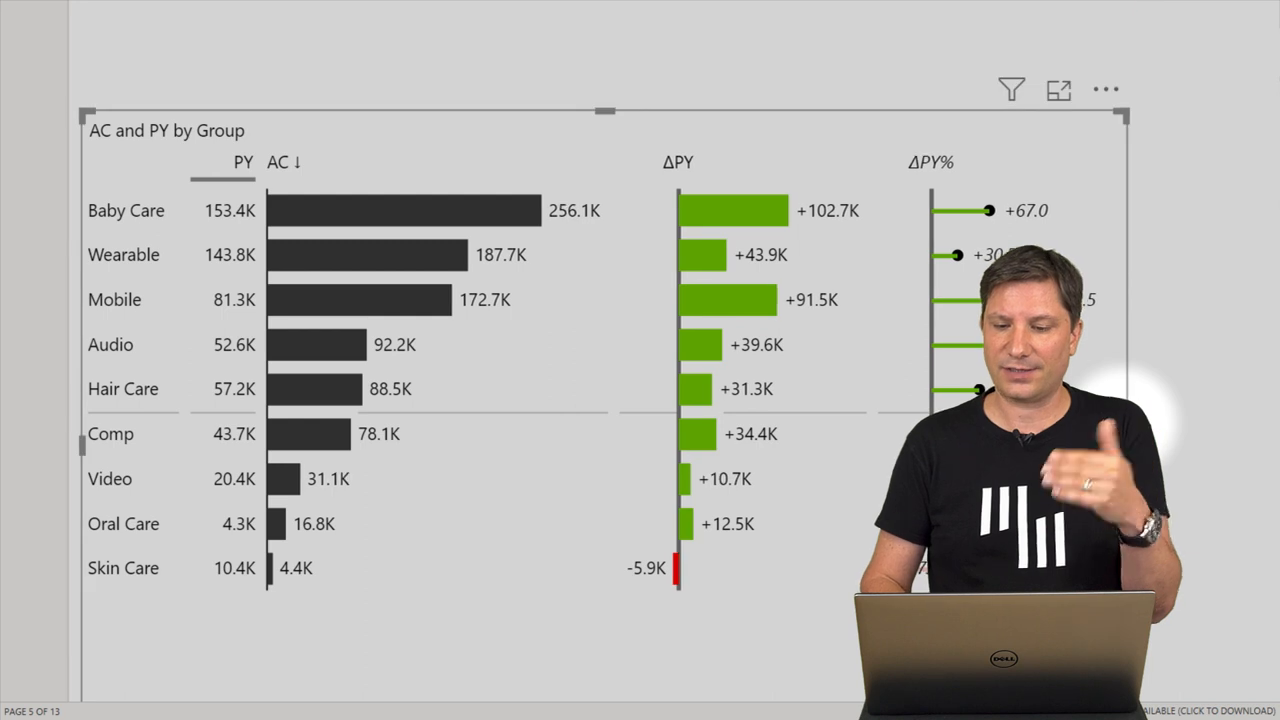
- Sort by ΔPY% descending then ascending, hide the PY column, and re-sort by AC
{"action": "left_click", "coordinate": [680, 162]}
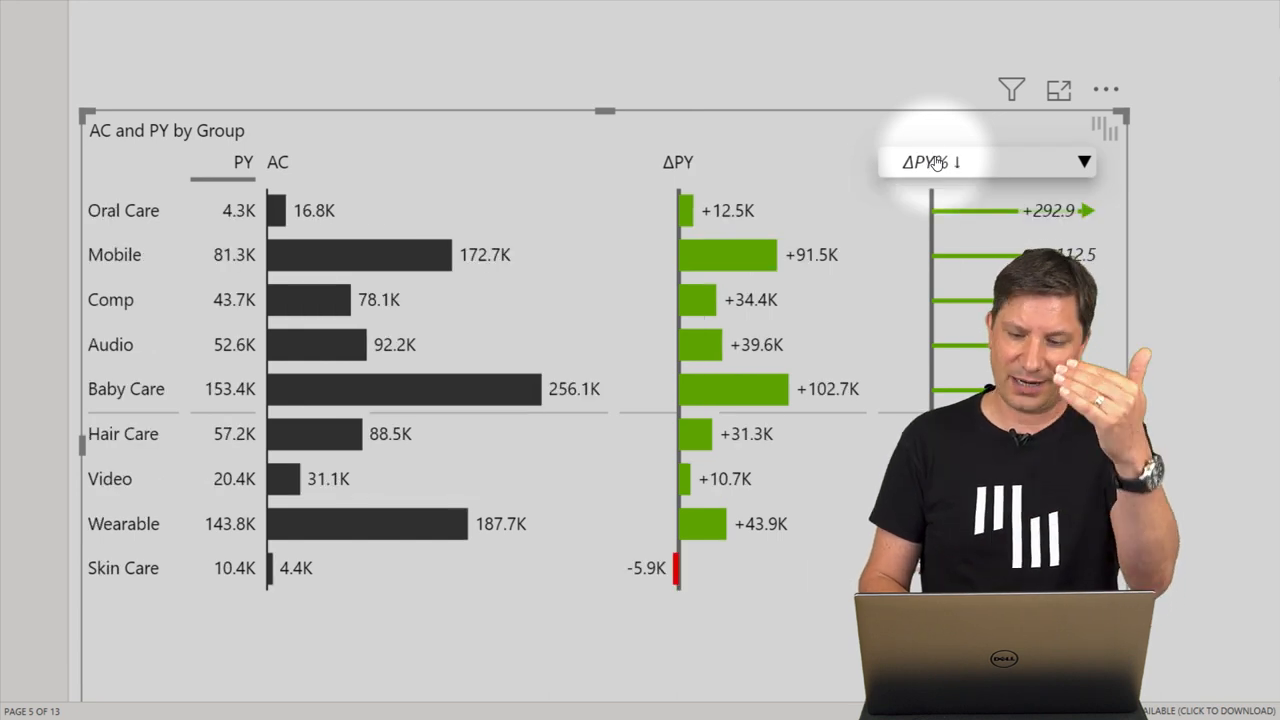
{"action": "left_click", "coordinate": [990, 161]}
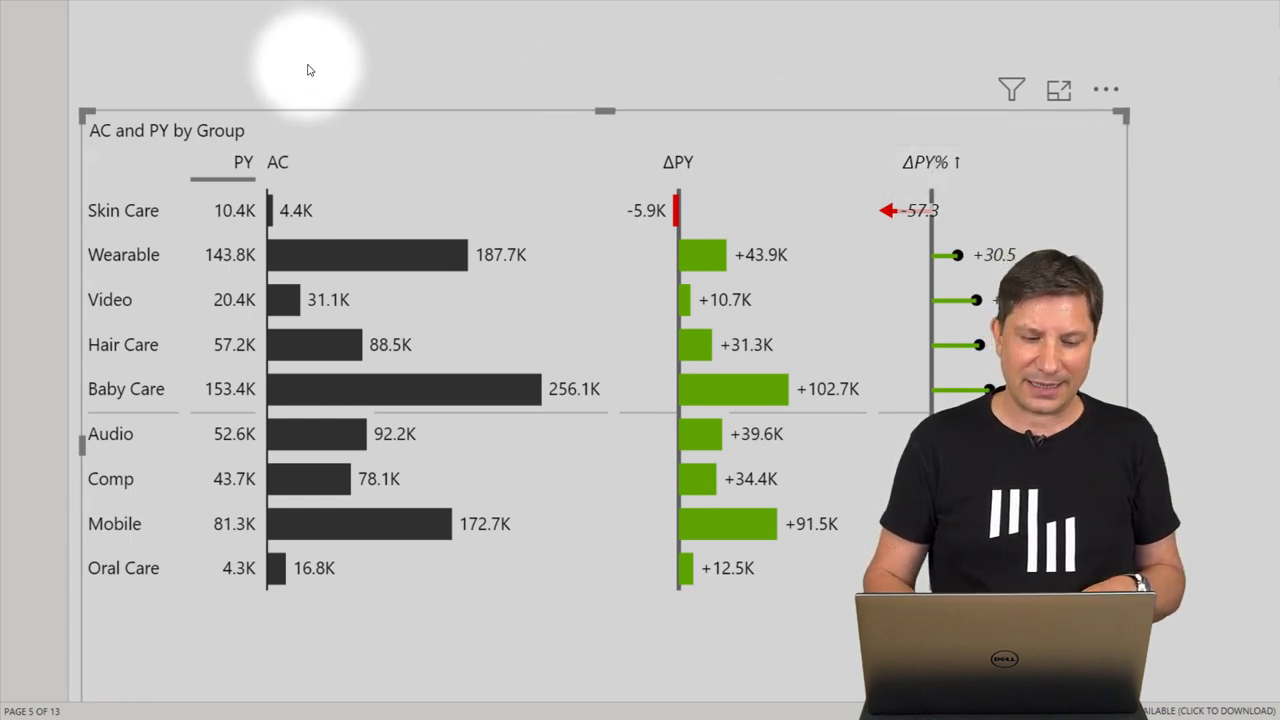
{"action": "left_click", "coordinate": [244, 162]}
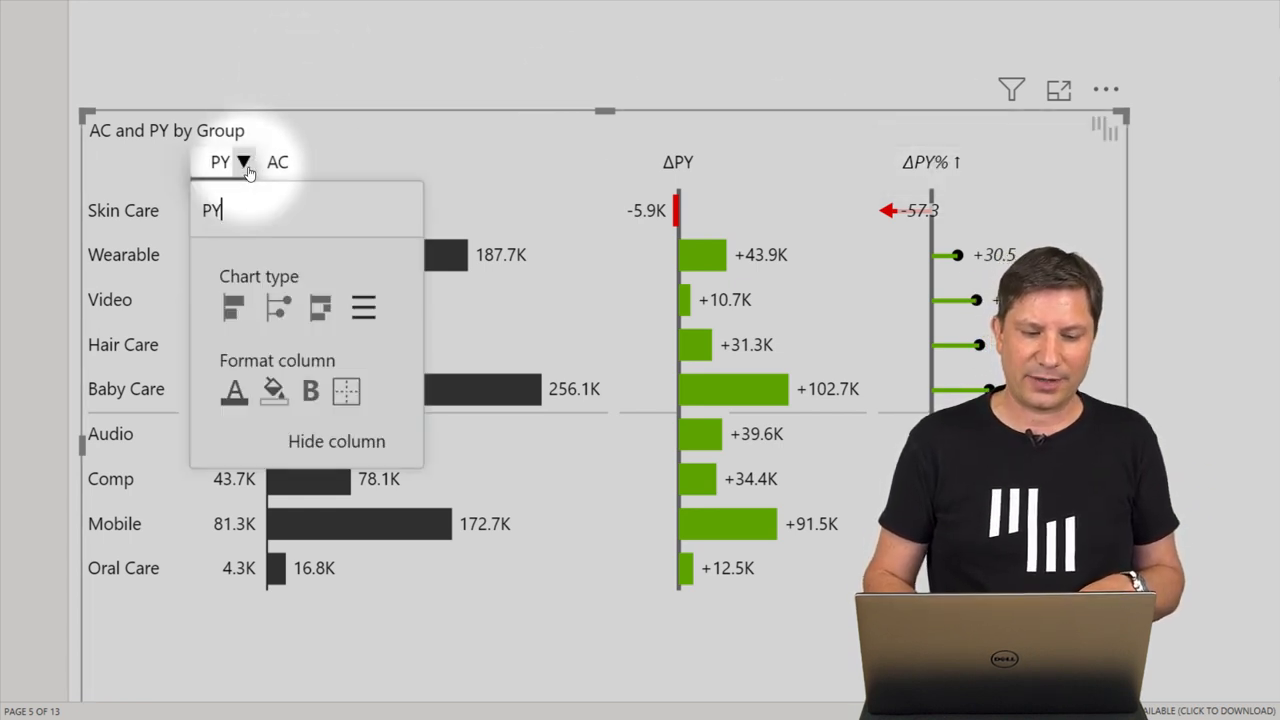
{"action": "left_click", "coordinate": [336, 441]}
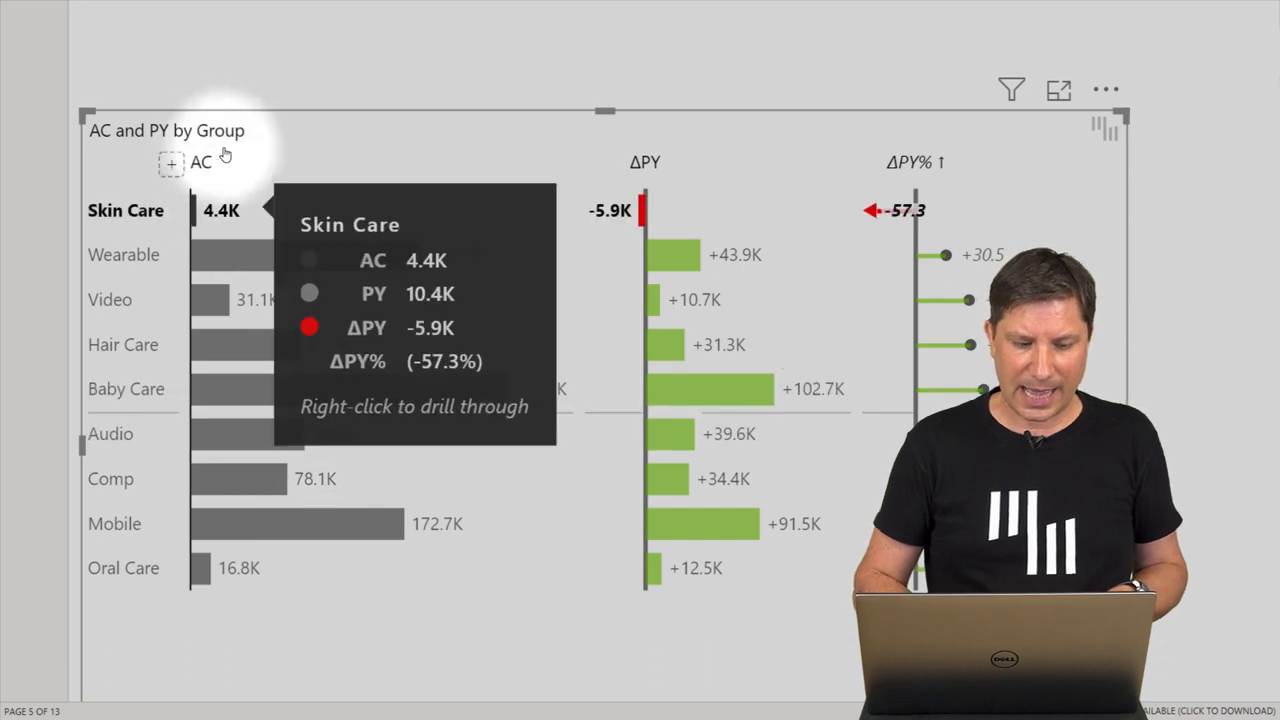
{"action": "left_click", "coordinate": [201, 162]}
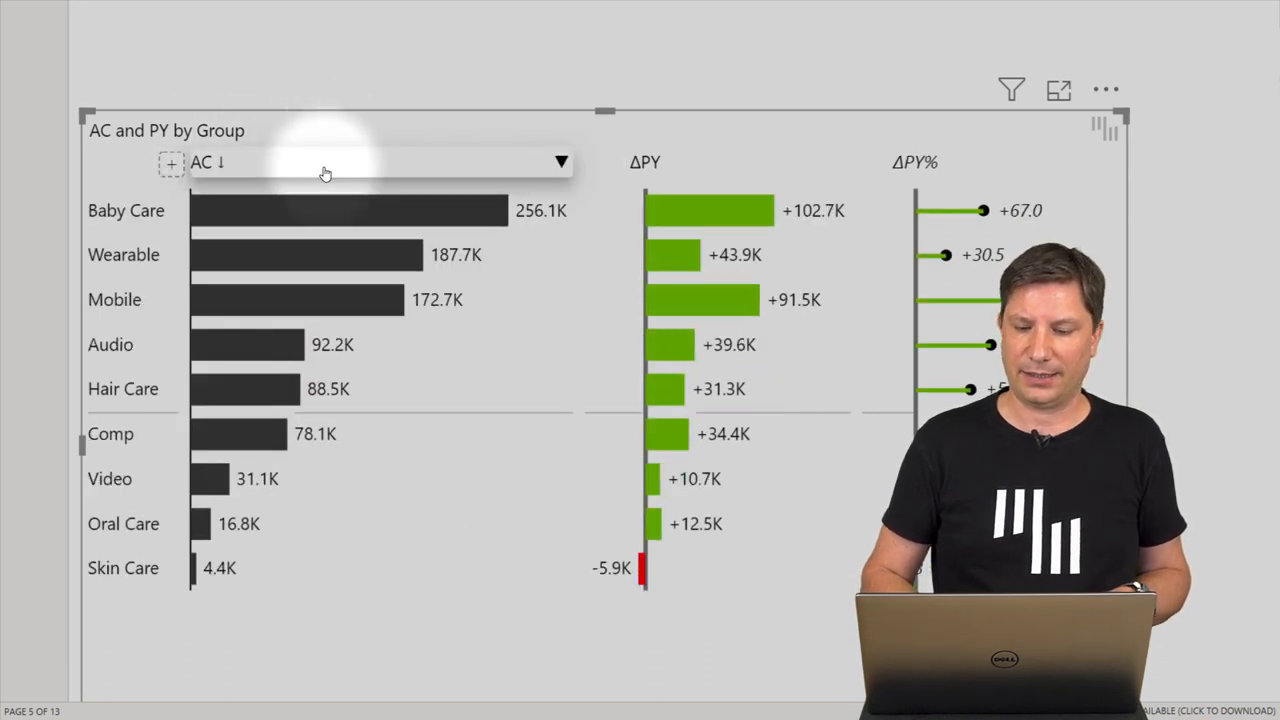
{"action": "left_click", "coordinate": [325, 162]}
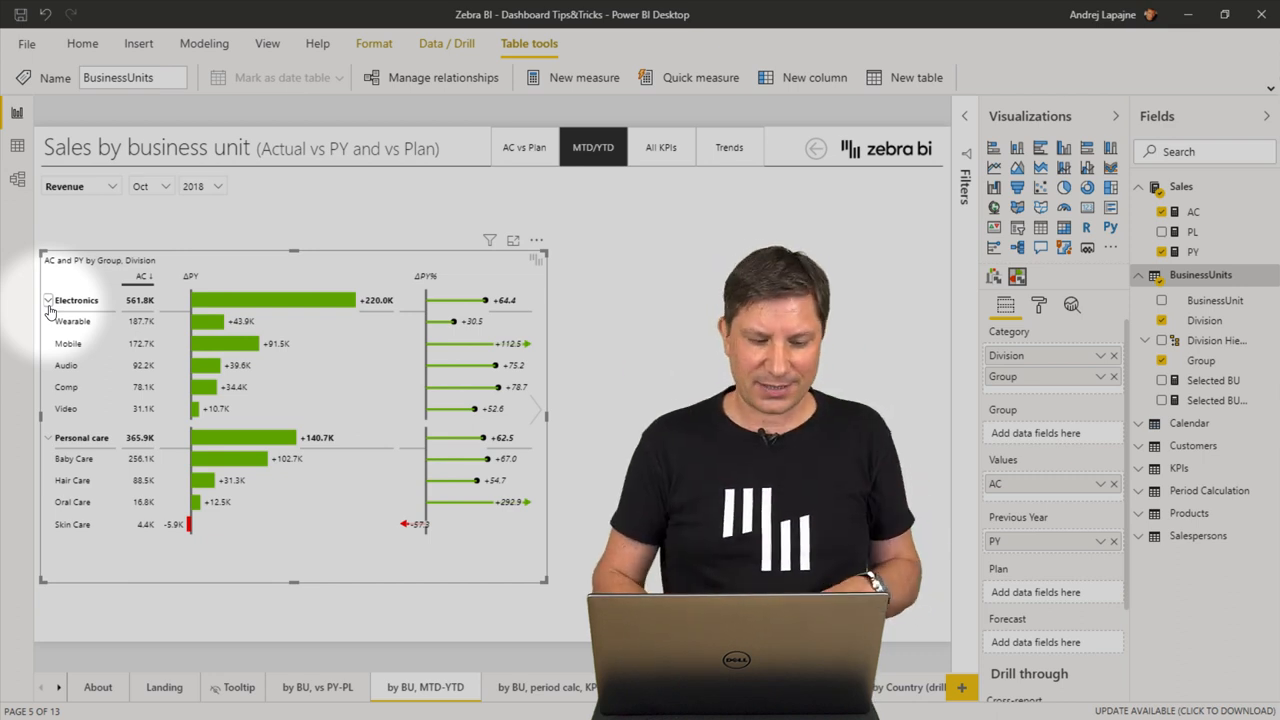
{"action": "left_click", "coordinate": [48, 299]}
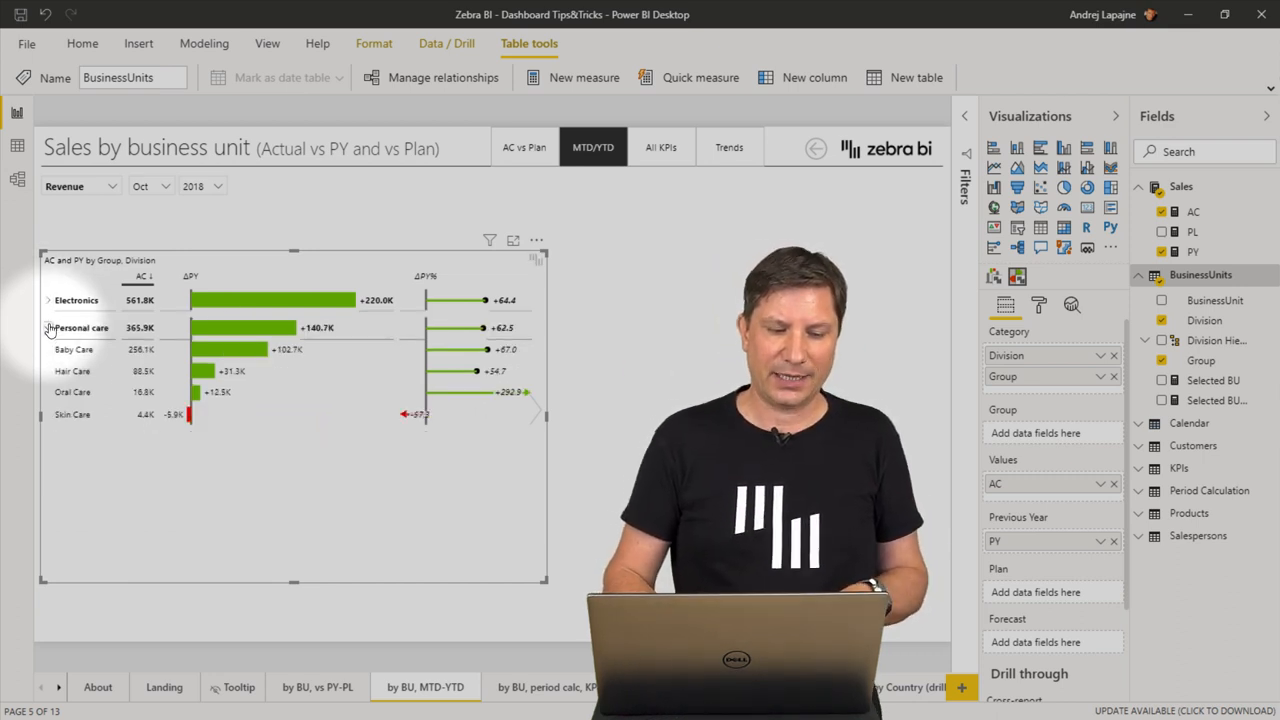
{"action": "left_click", "coordinate": [48, 300]}
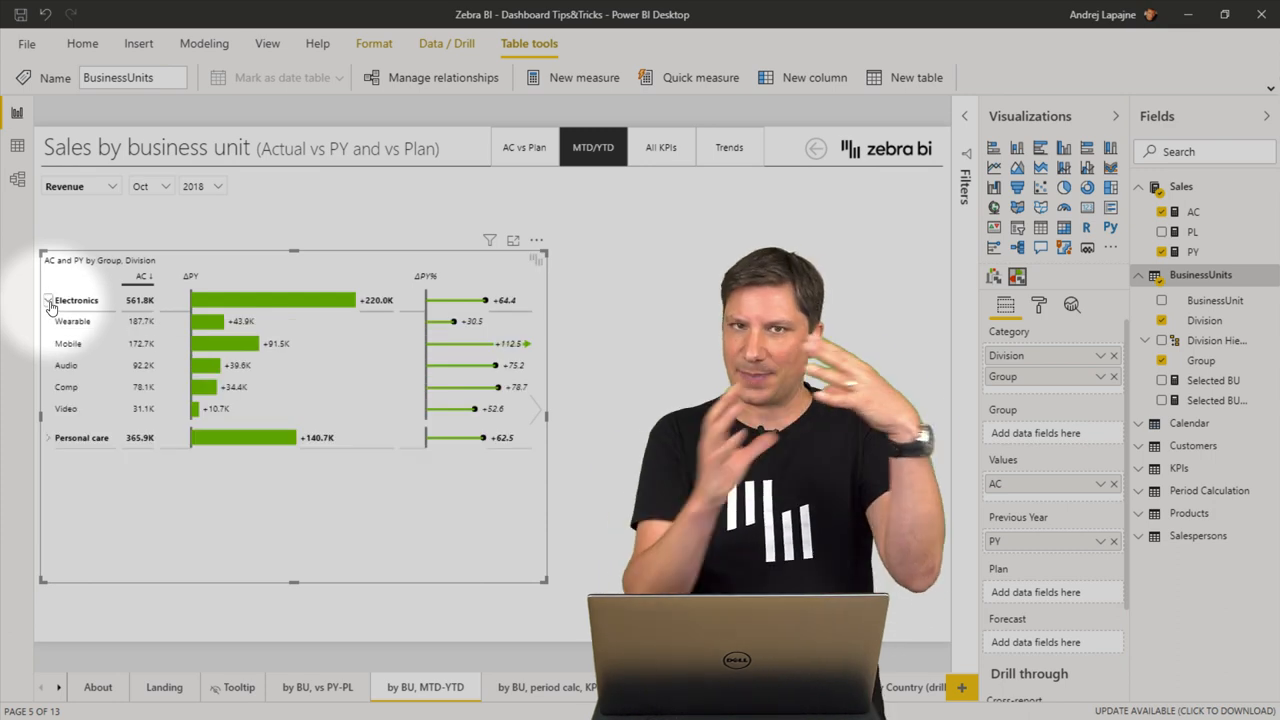
{"action": "left_click", "coordinate": [48, 437]}
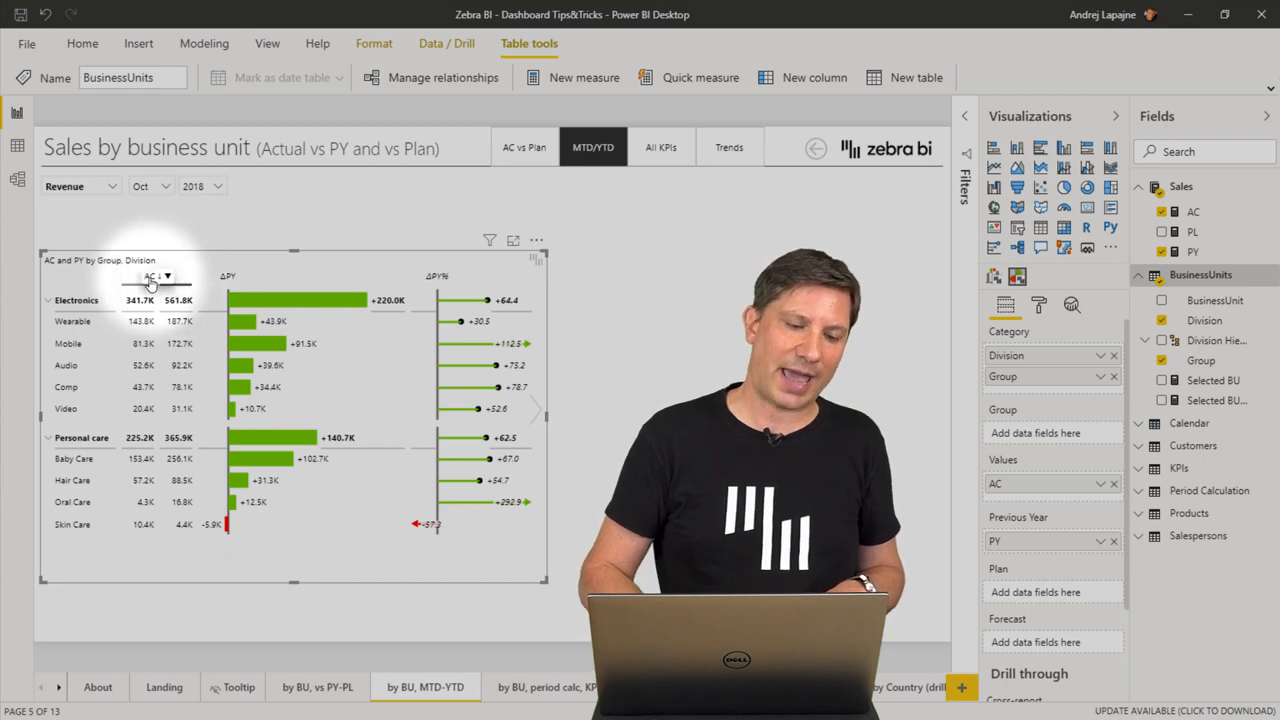
- Place the PY column after AC and display ΔPY% as plain numbers
{"action": "left_click", "coordinate": [148, 276]}
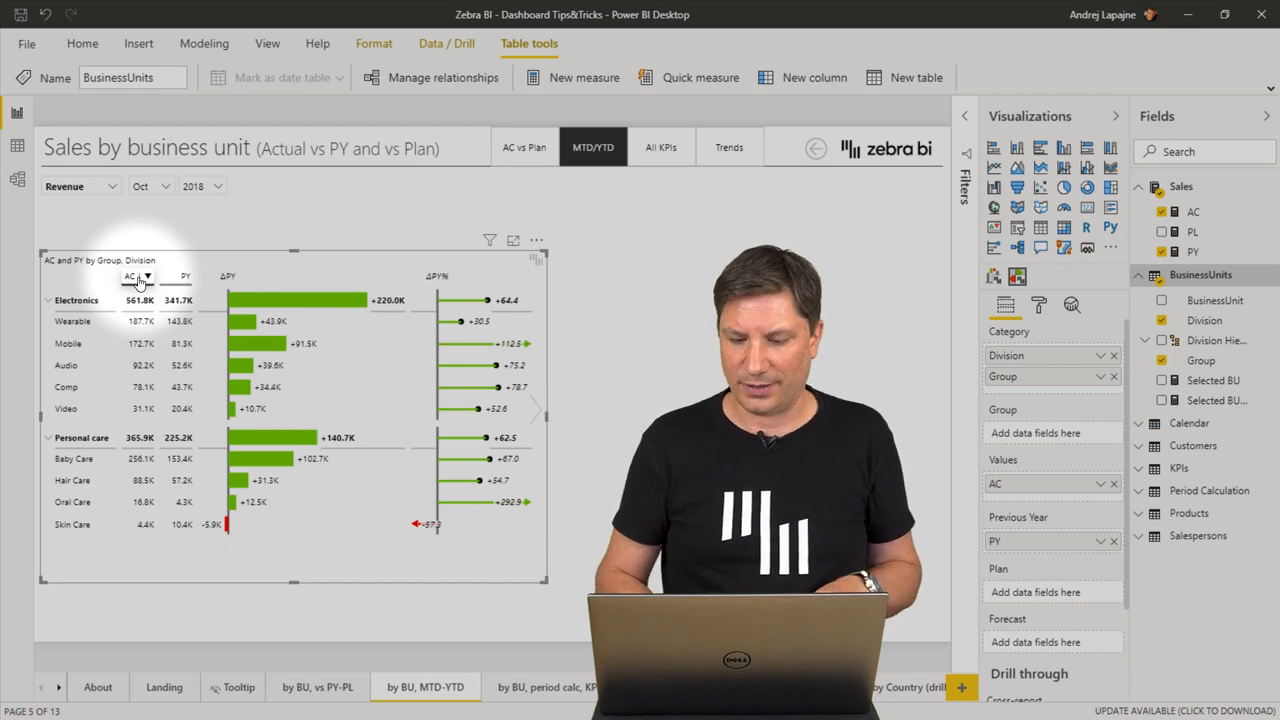
{"action": "left_click", "coordinate": [527, 276]}
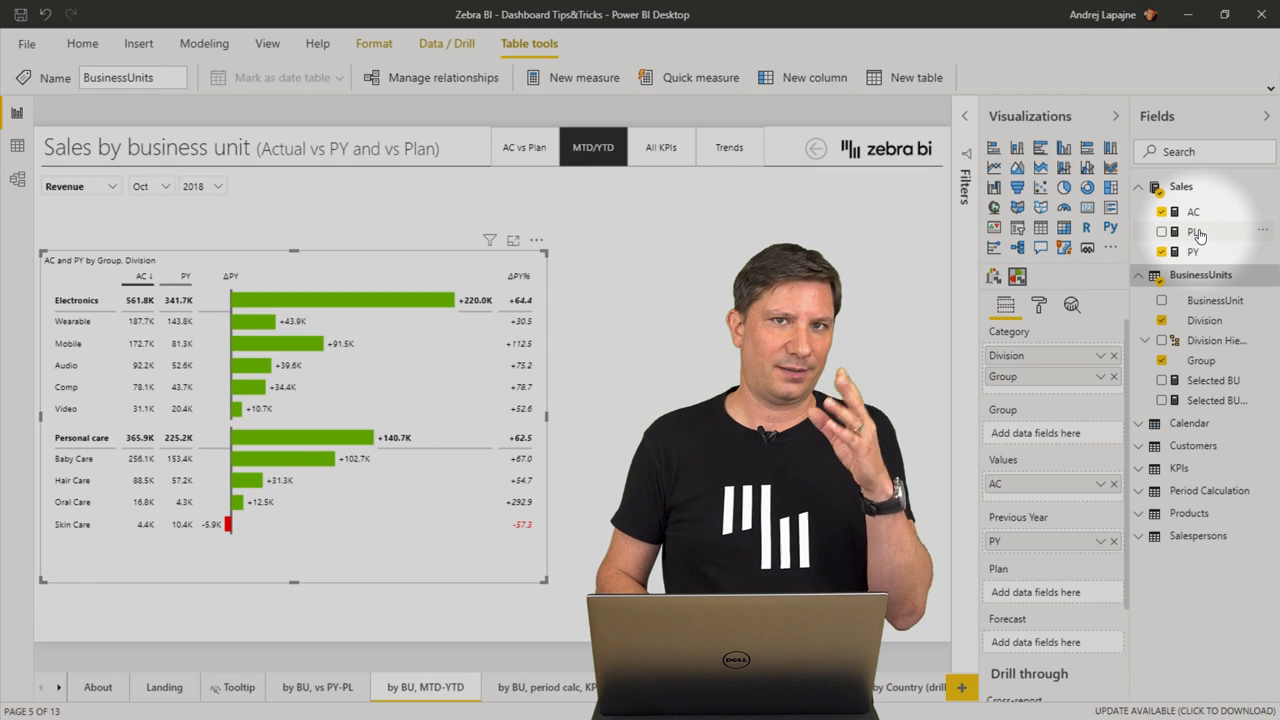
{"action": "mouse_move", "coordinate": [1193, 232]}
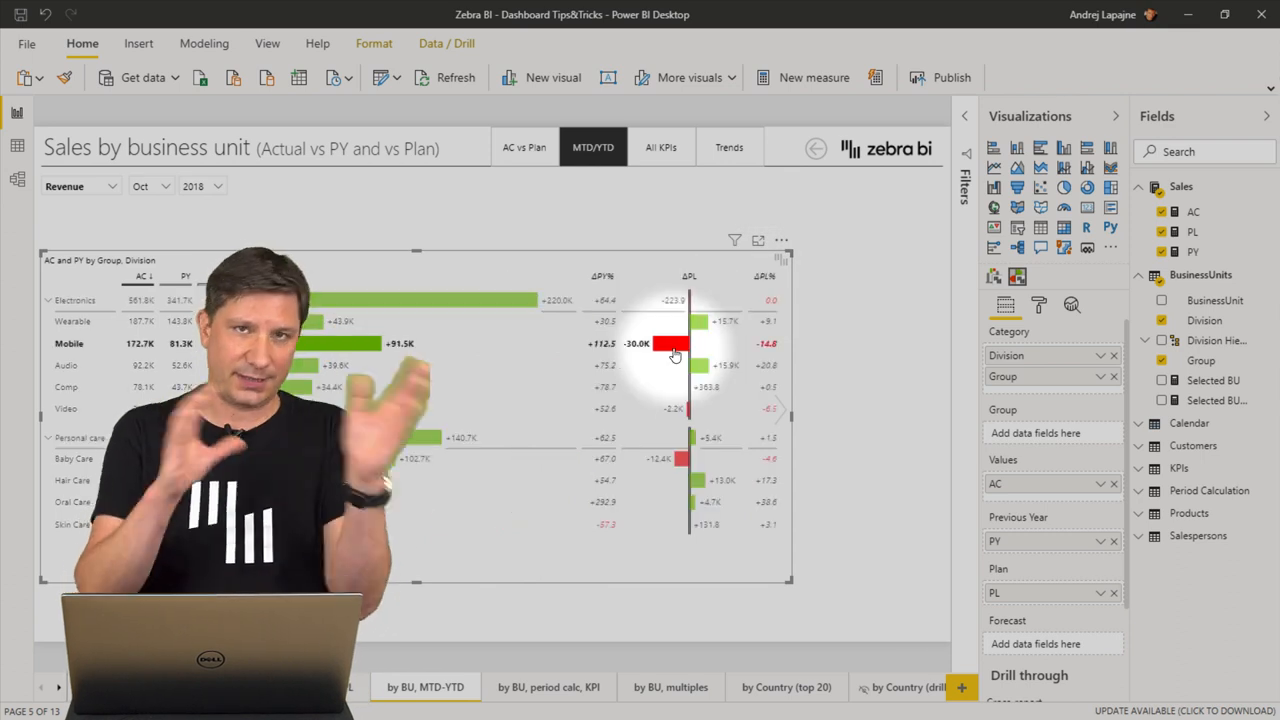
{"action": "mouse_move", "coordinate": [675, 355]}
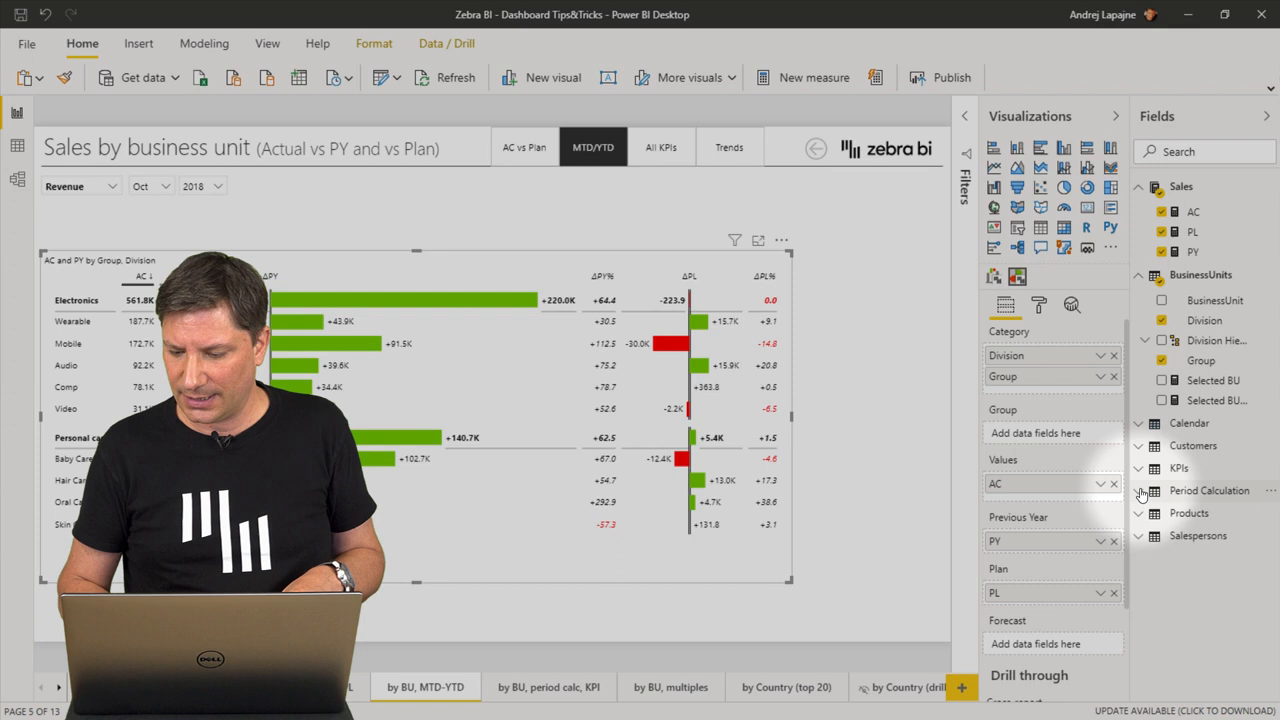
- Add Period Calculation as Group for Month/YTD sections and show ΔPY as numbers
{"action": "left_click", "coordinate": [1143, 490]}
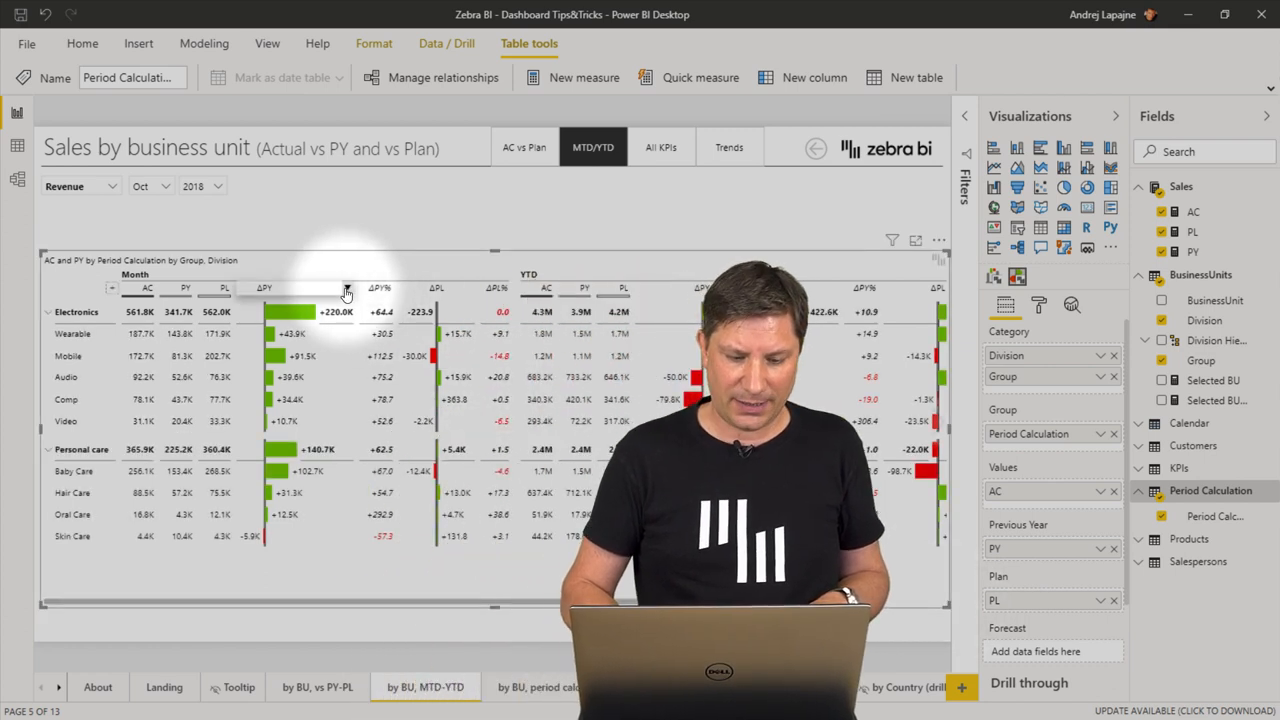
{"action": "left_click", "coordinate": [347, 293]}
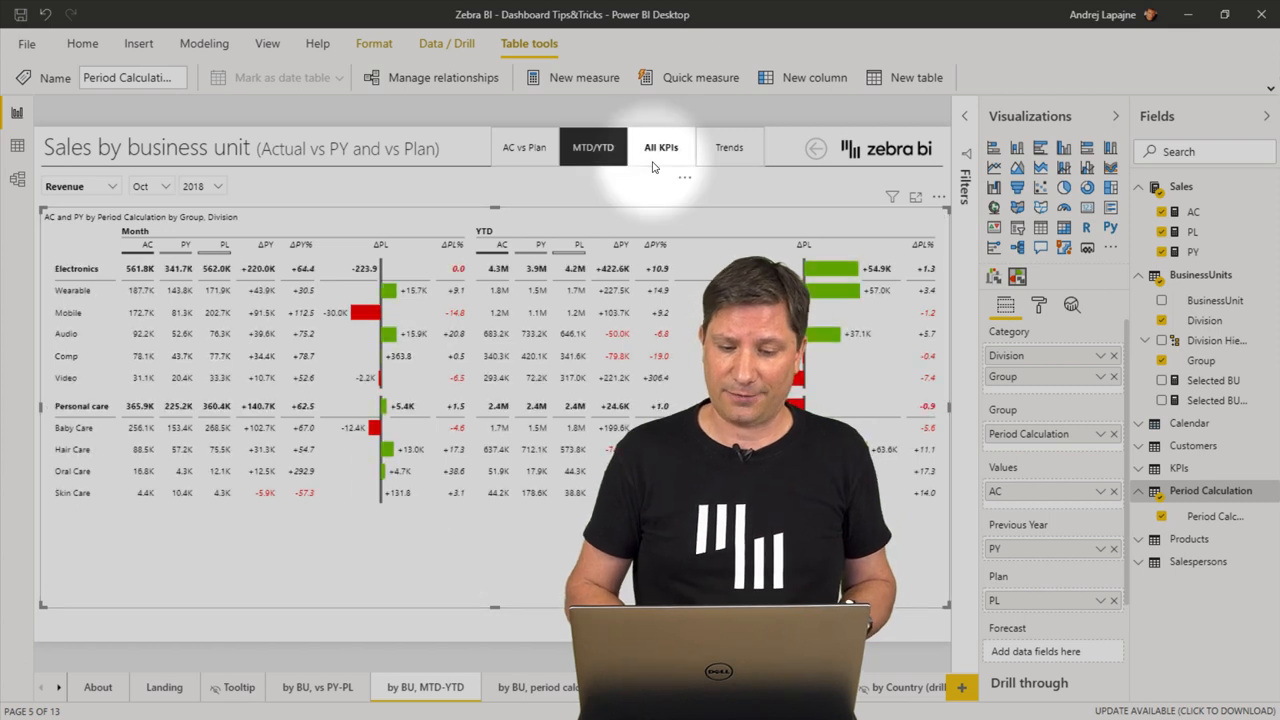
{"action": "mouse_move", "coordinate": [729, 147]}
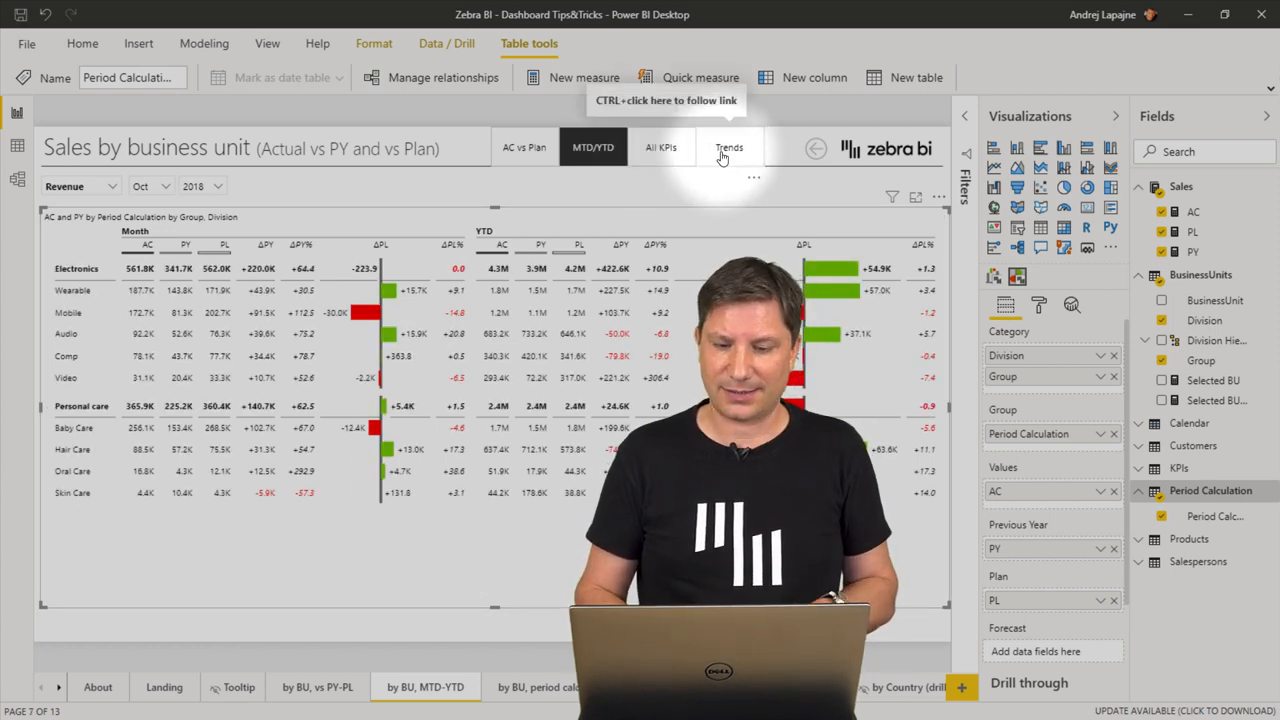
- Switch to the Trends page and delete the small-multiples waterfall chart
{"action": "left_click", "coordinate": [729, 147]}
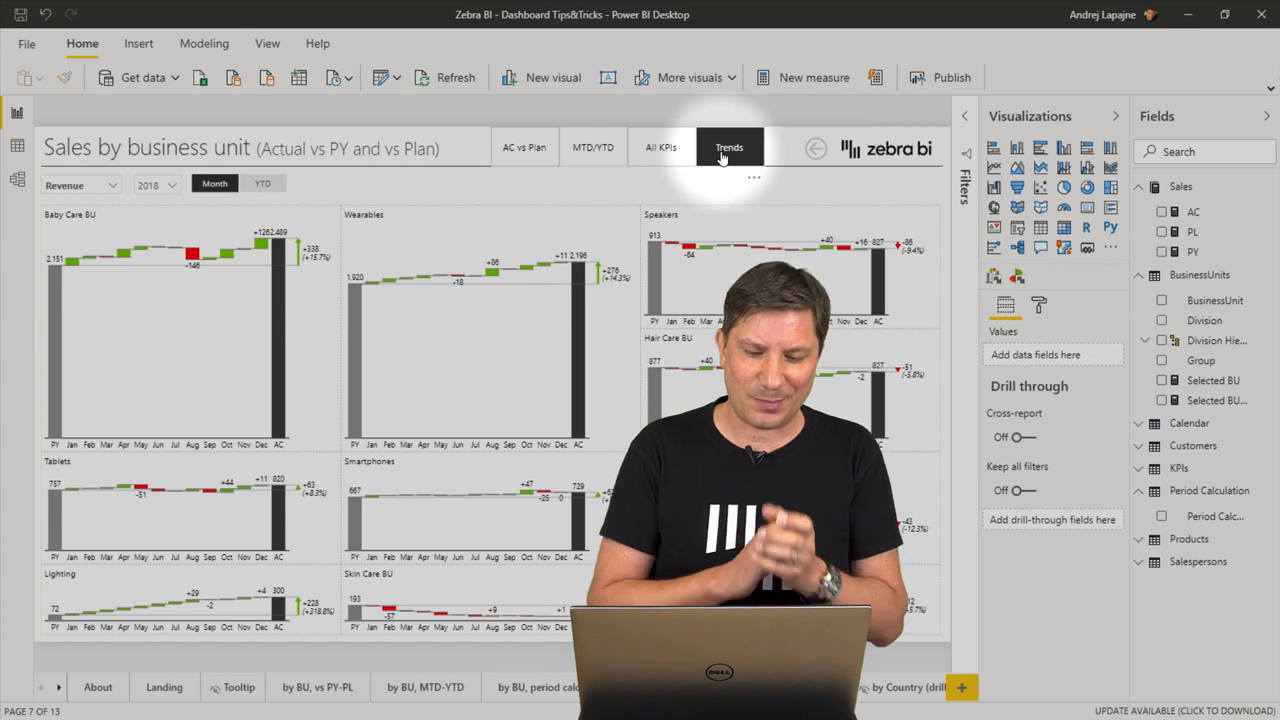
{"action": "left_click", "coordinate": [729, 147]}
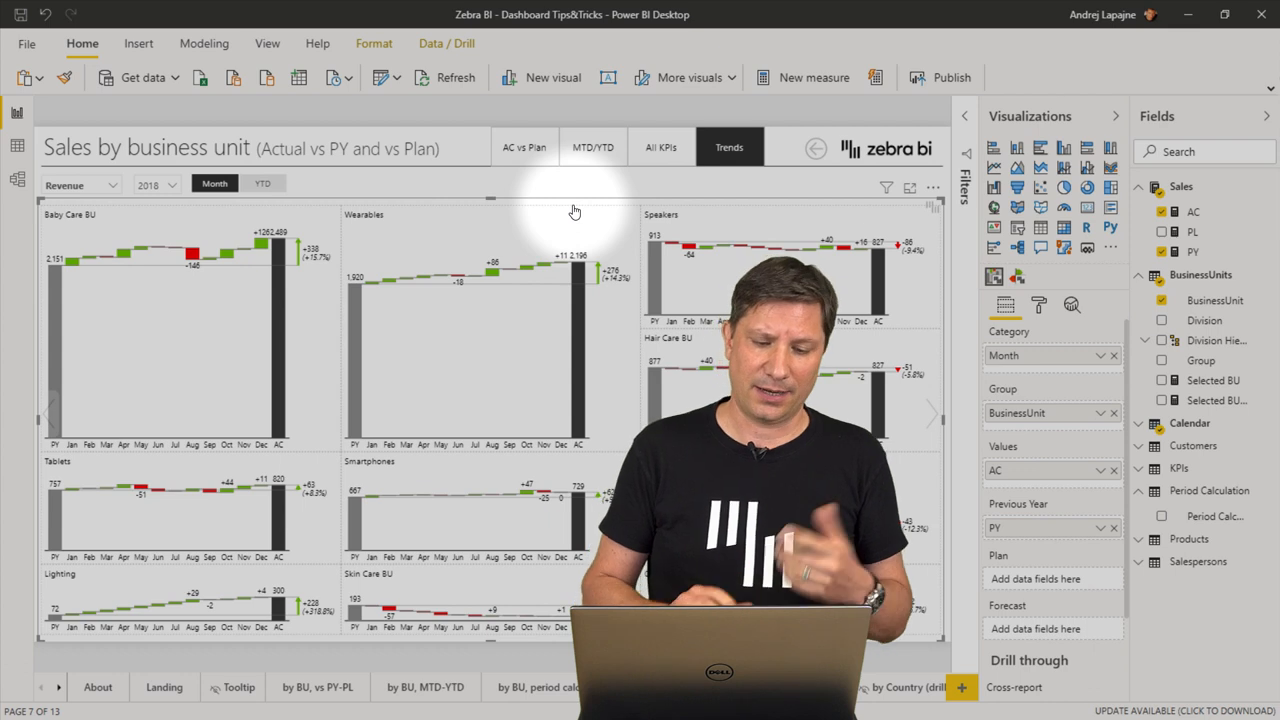
{"action": "left_click", "coordinate": [934, 188]}
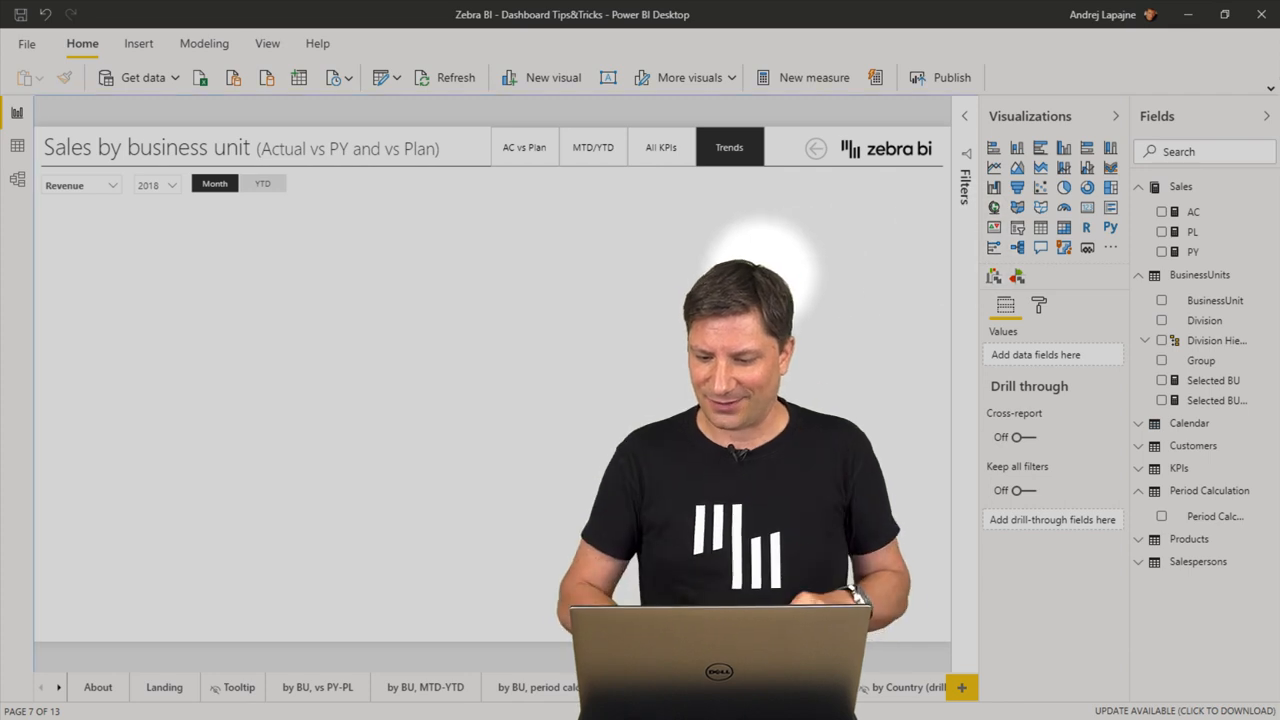
- Insert a Zebra BI chart plotting Sales AC by Calendar Month, and select it
{"action": "left_click", "coordinate": [993, 277]}
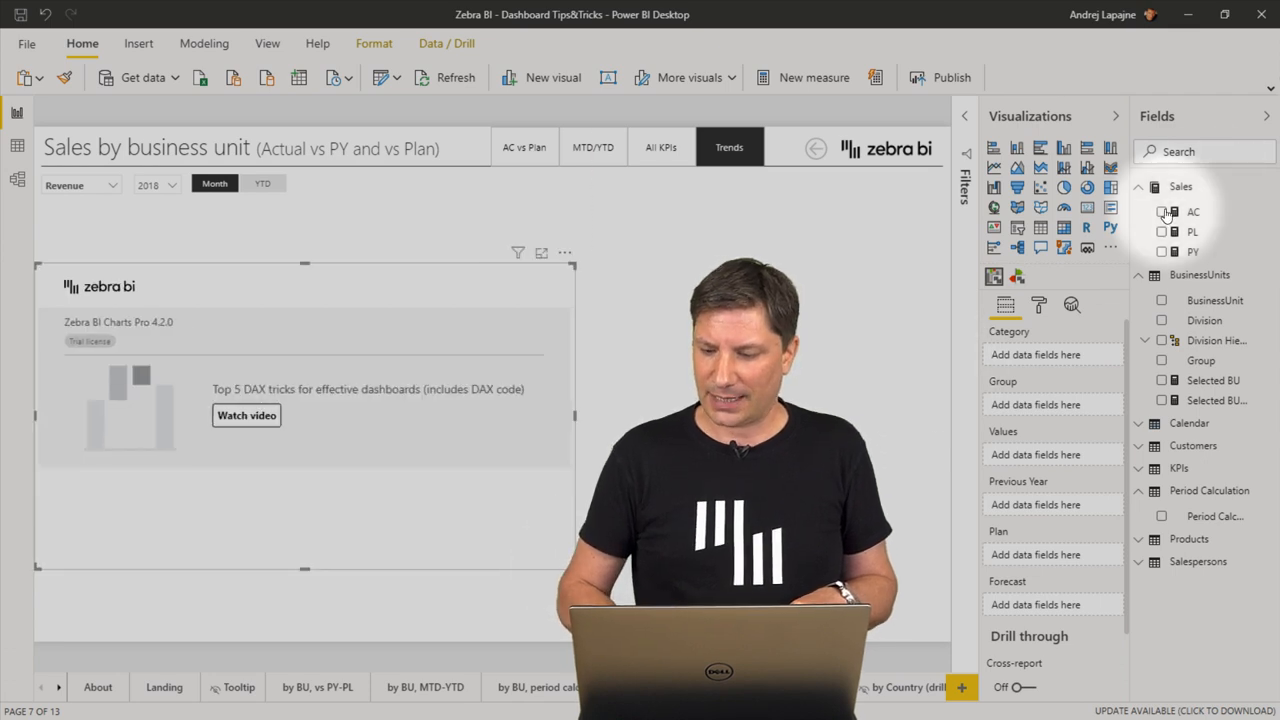
{"action": "left_click", "coordinate": [1162, 211]}
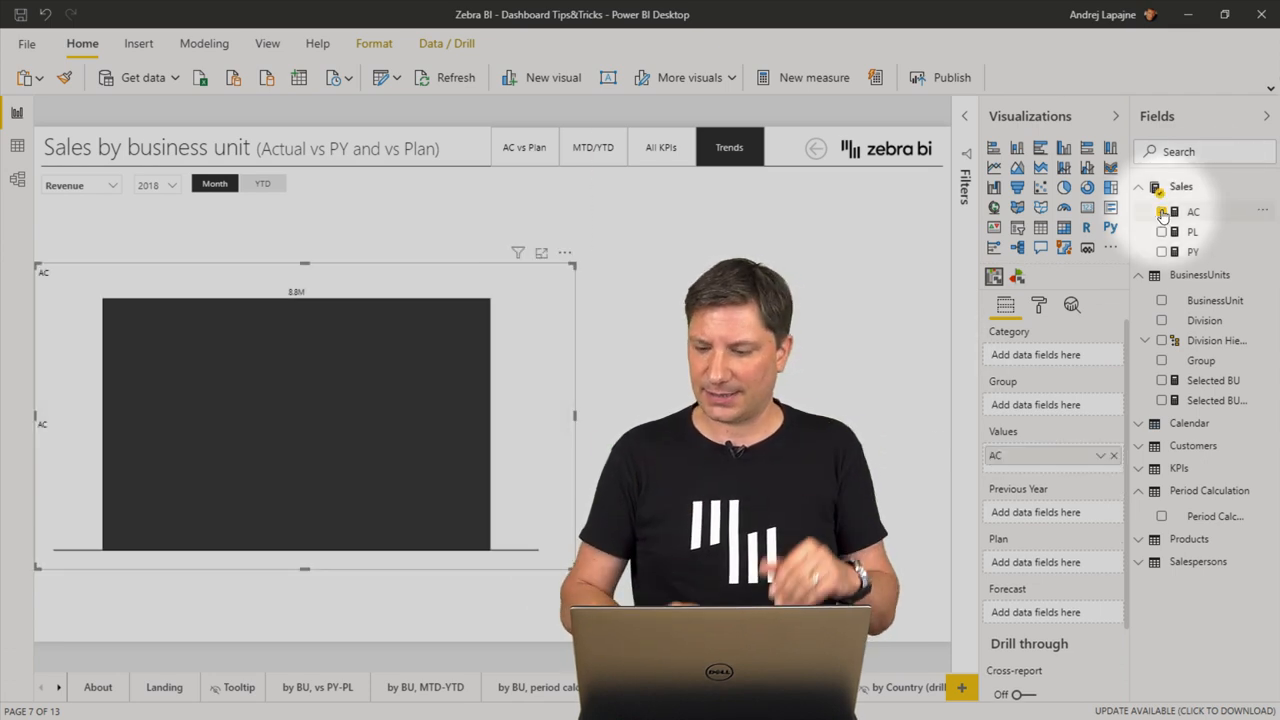
{"action": "left_click", "coordinate": [1162, 211]}
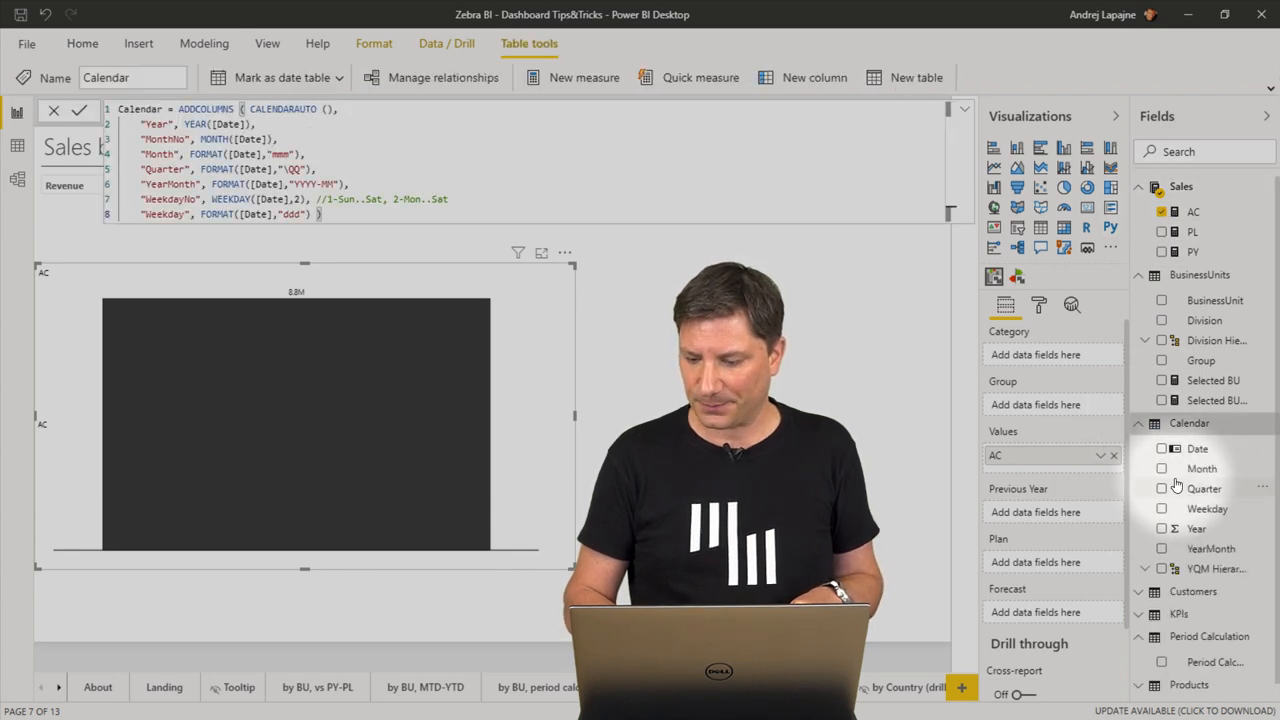
{"action": "left_click", "coordinate": [1162, 468]}
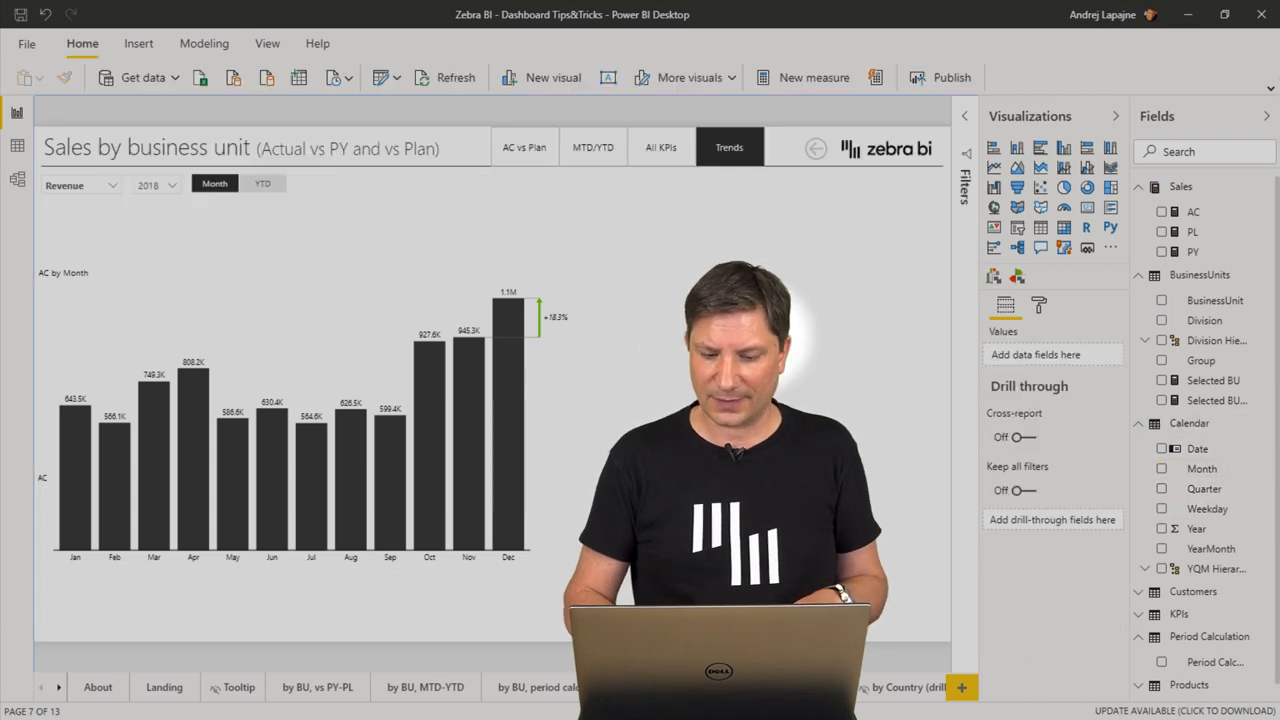
{"action": "mouse_move", "coordinate": [453, 278]}
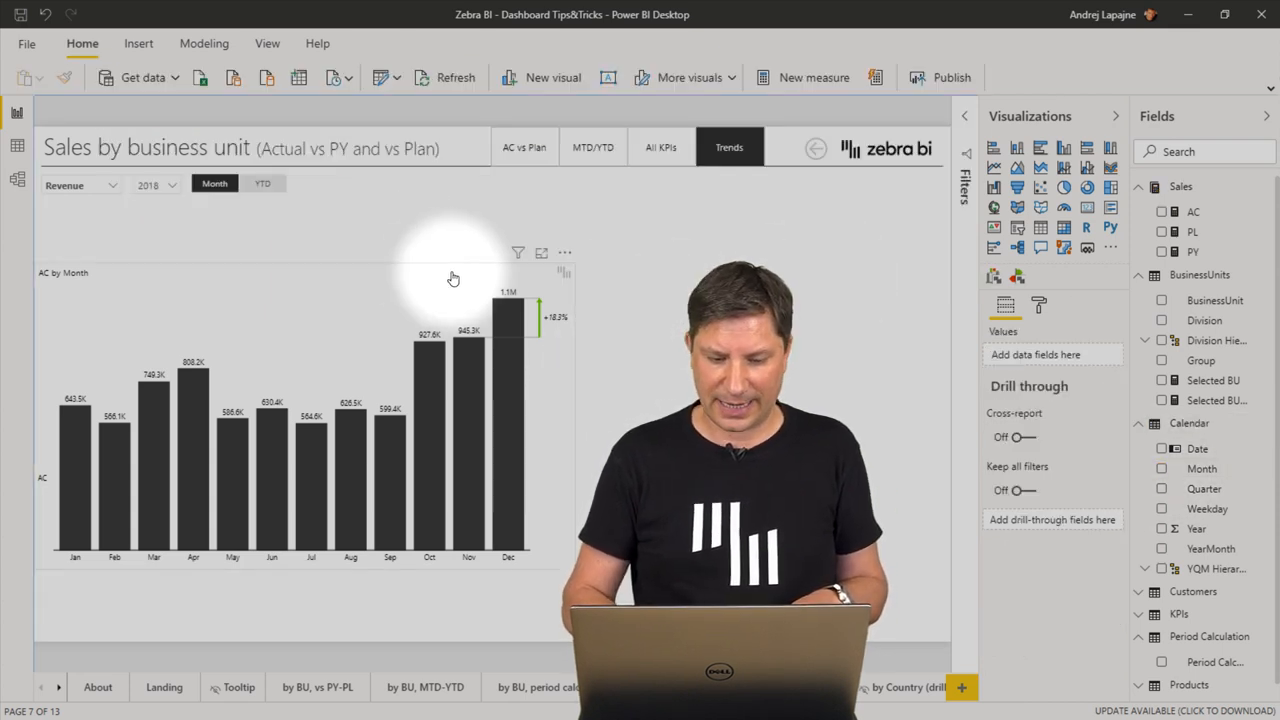
{"action": "left_click", "coordinate": [300, 420]}
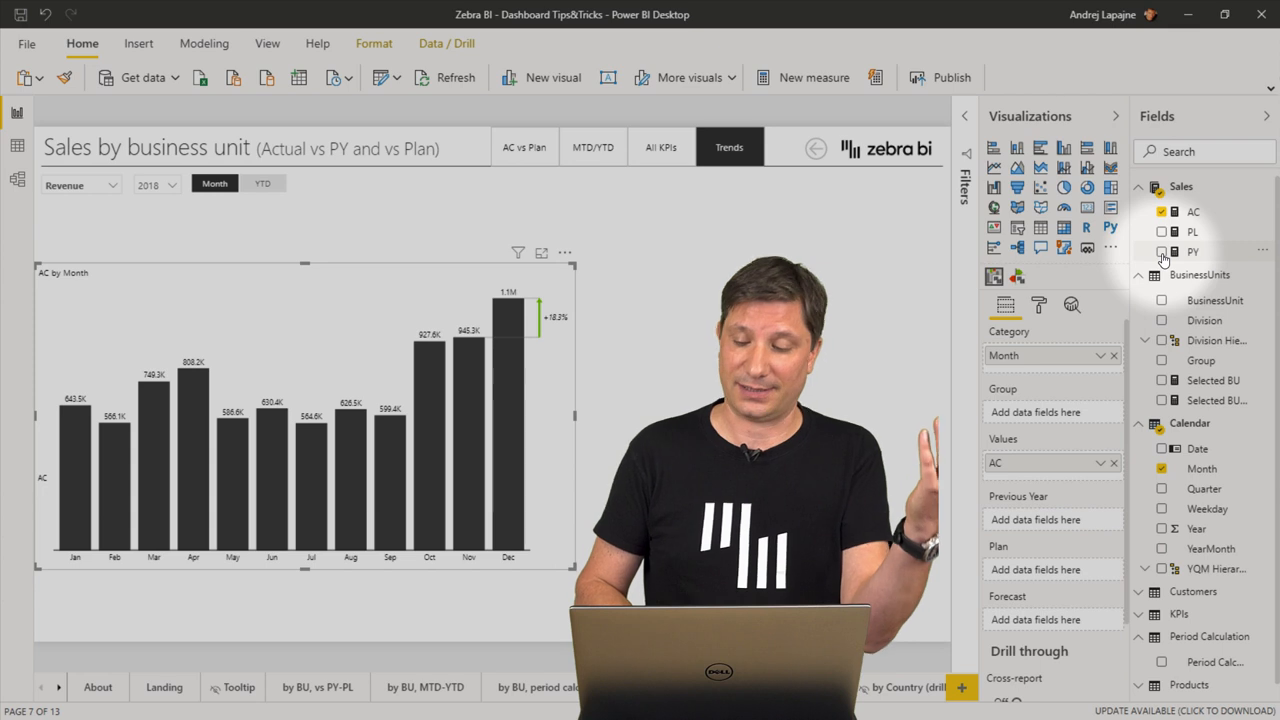
- Add Sales PY to the Previous Year well for a PY-to-AC monthly waterfall
{"action": "left_click", "coordinate": [1162, 251]}
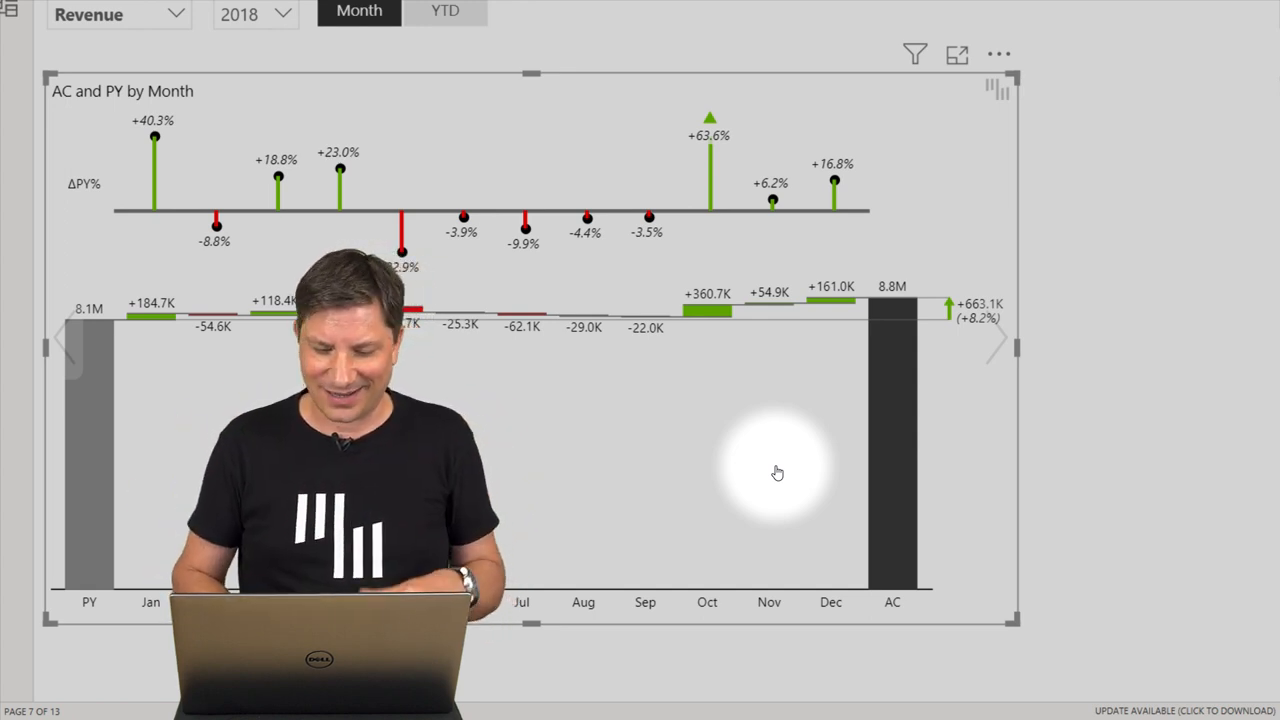
{"action": "mouse_move", "coordinate": [997, 345]}
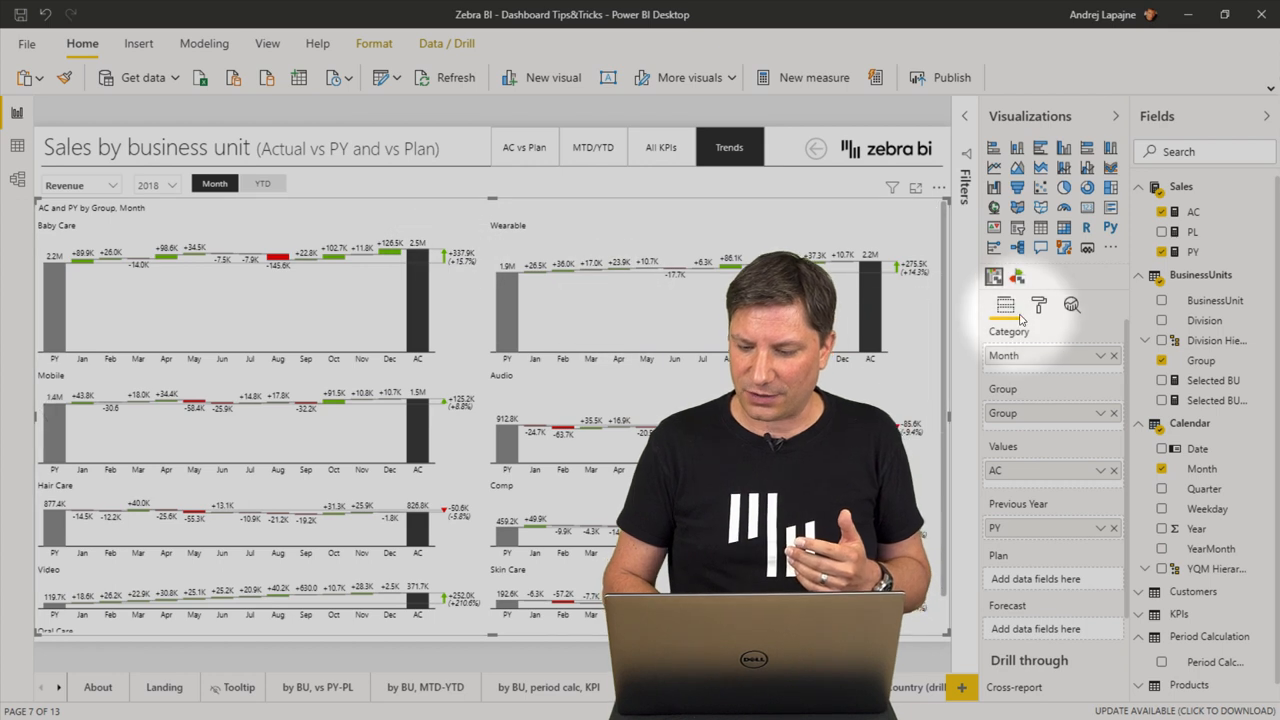
- In the chart's Categories formatting, set a fixed category width with minimum 22
{"action": "left_click", "coordinate": [1038, 305]}
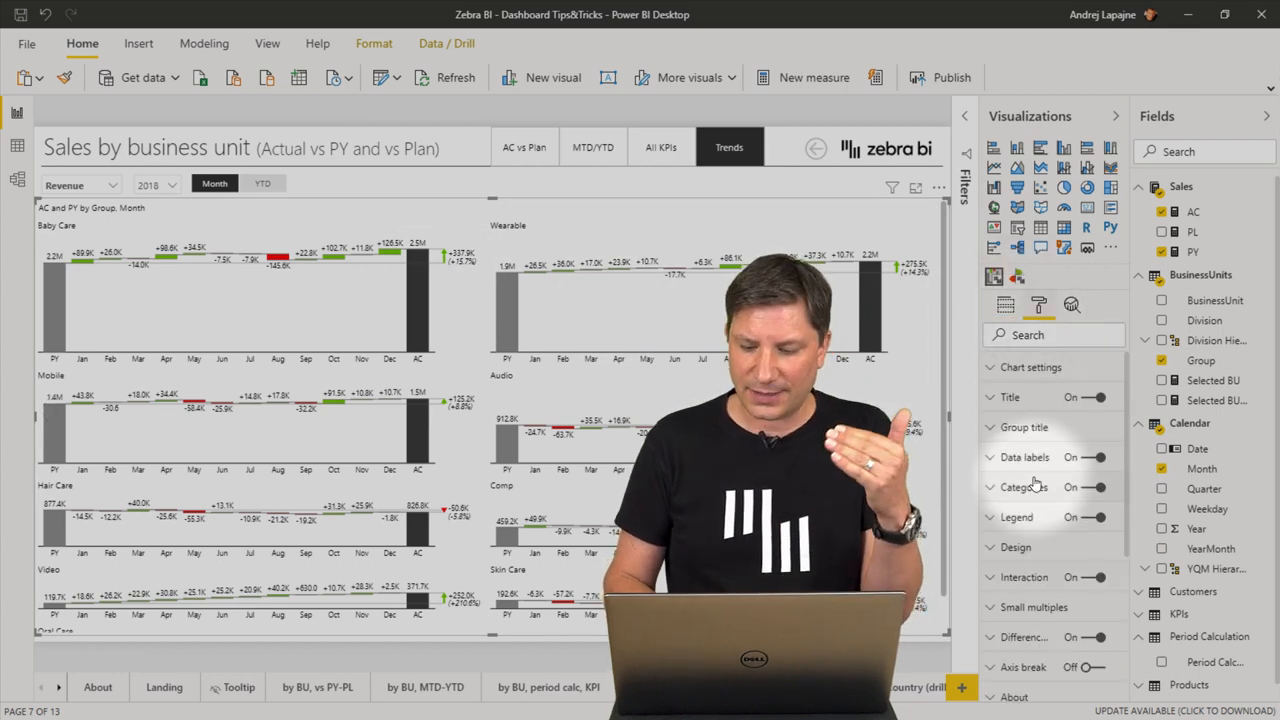
{"action": "left_click", "coordinate": [1024, 487]}
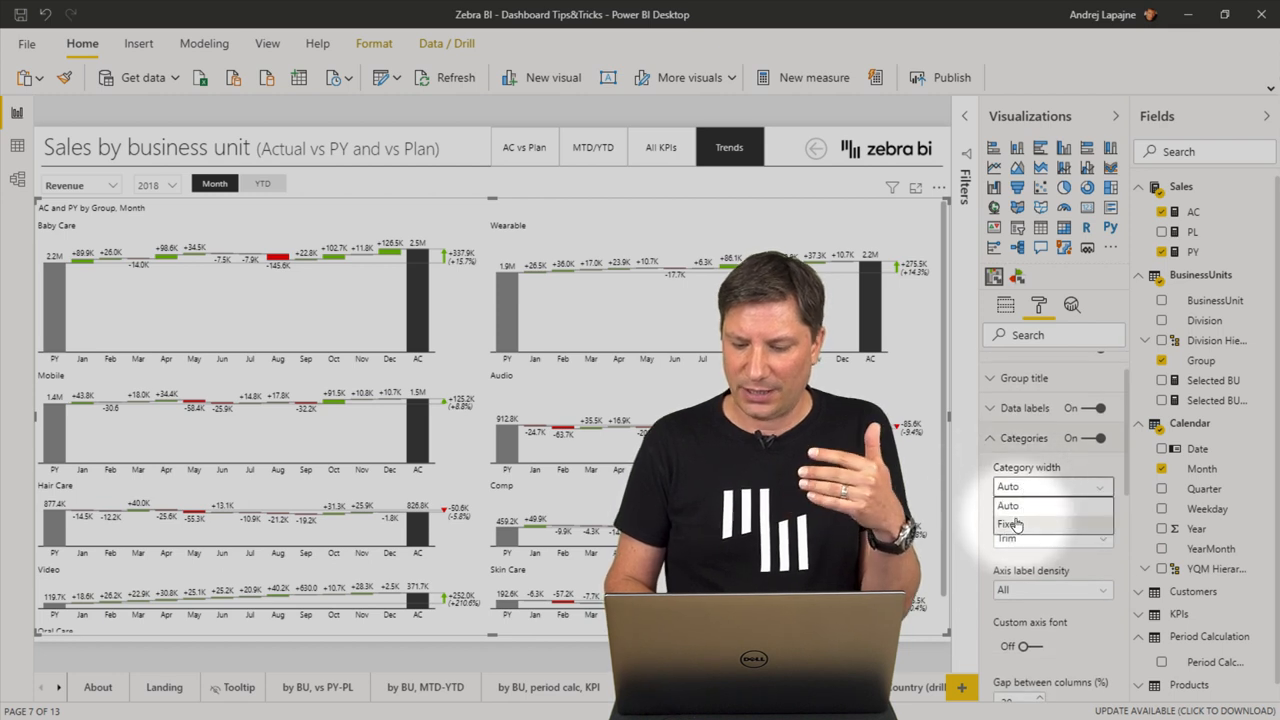
{"action": "left_click", "coordinate": [1010, 523]}
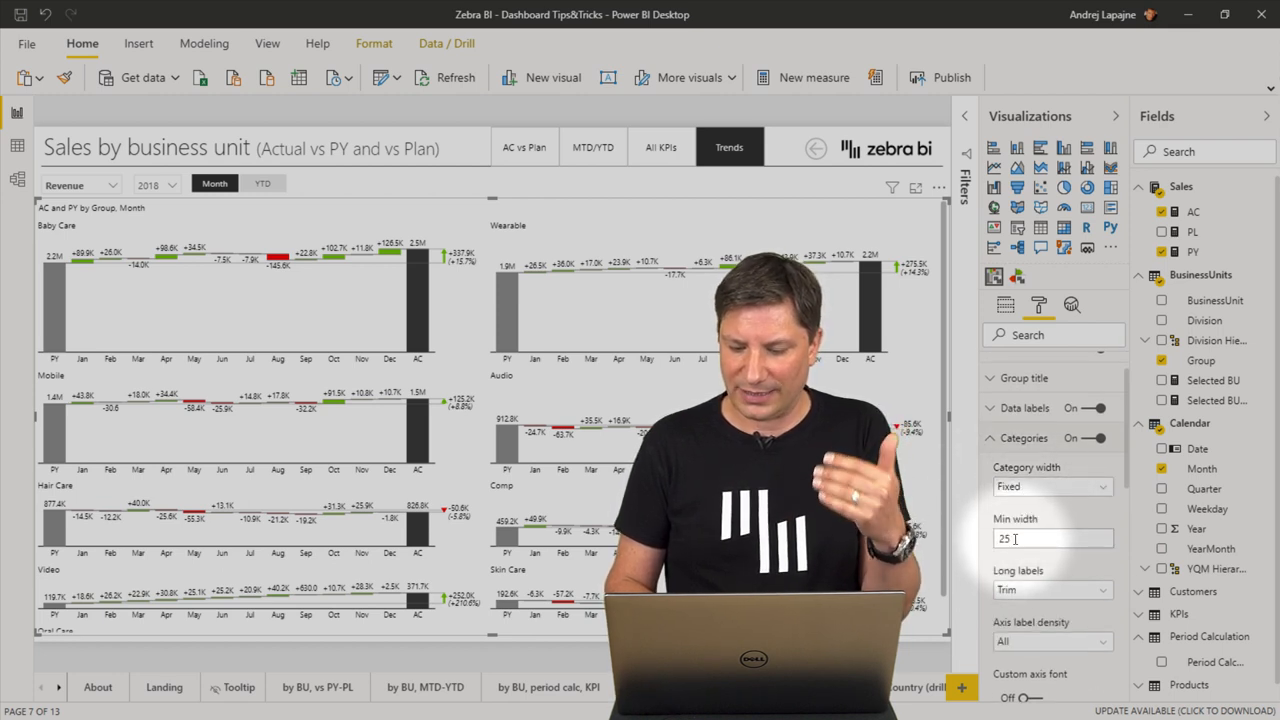
{"action": "type", "text": "22"}
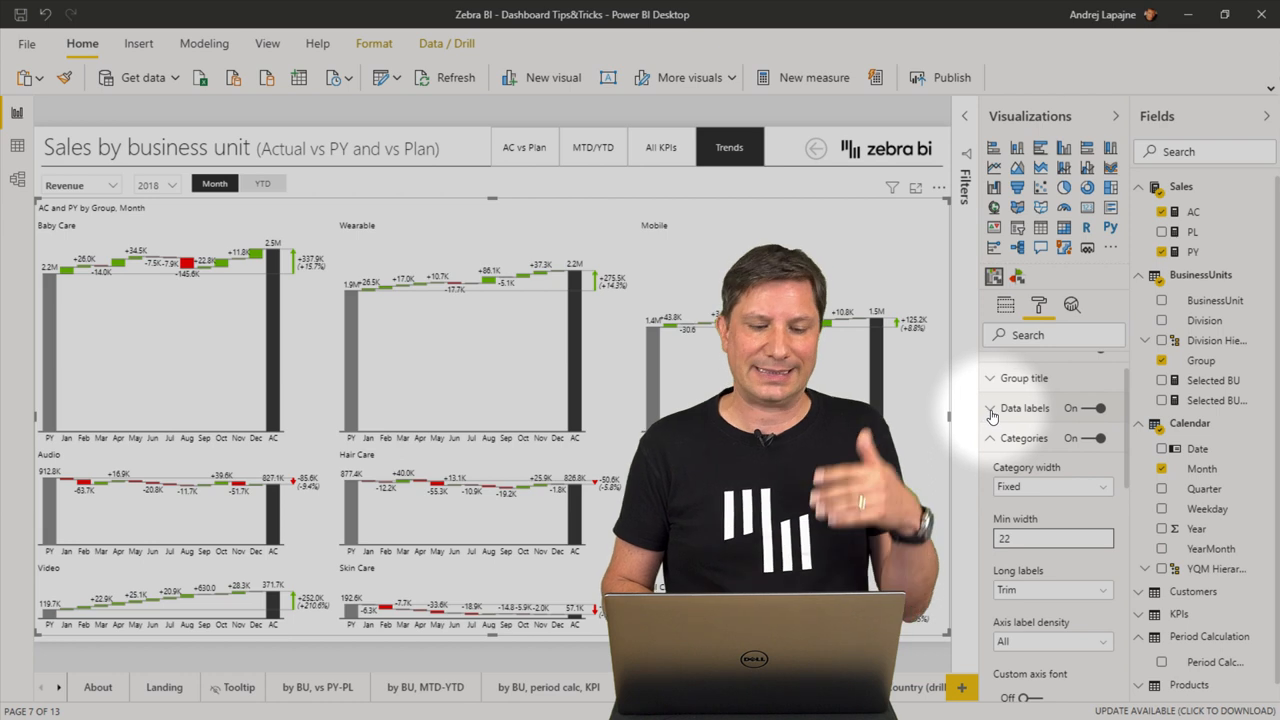
{"action": "mouse_move", "coordinate": [1025, 408]}
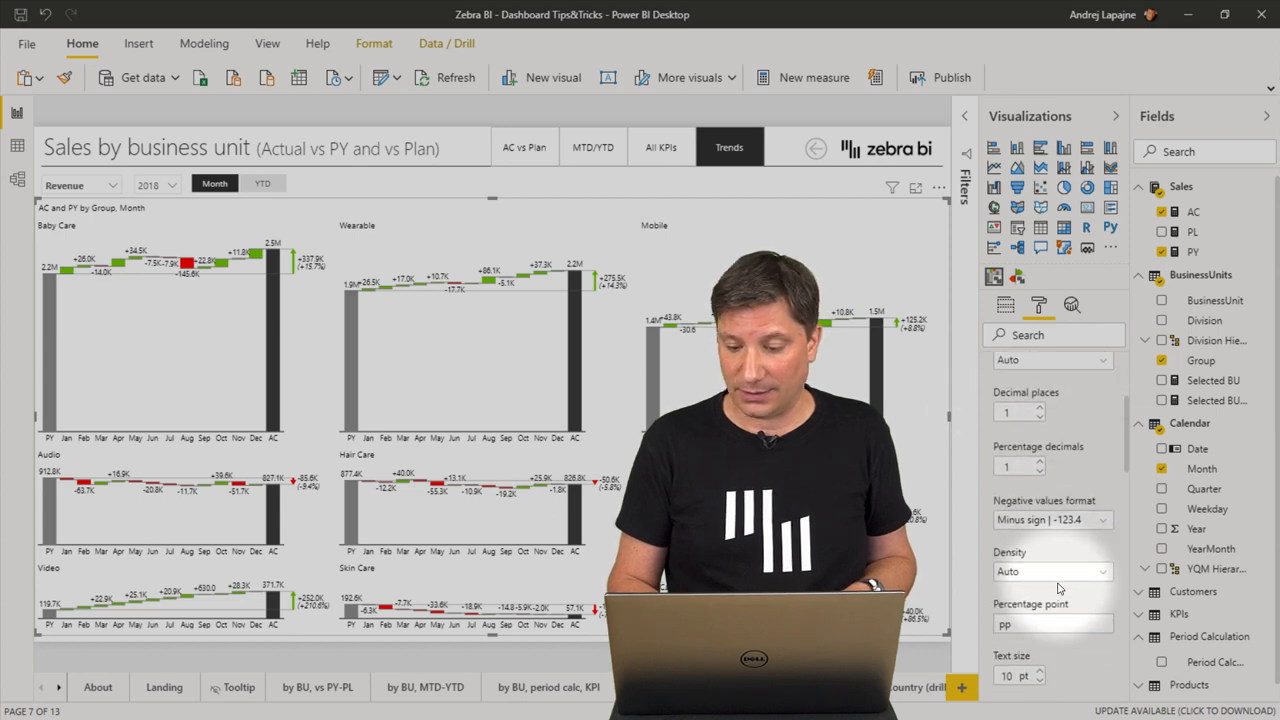
- Choose a data label density for the small-multiple waterfalls in the Data labels settings
{"action": "scroll", "scroll_direction": "down", "scroll_amount": 3}
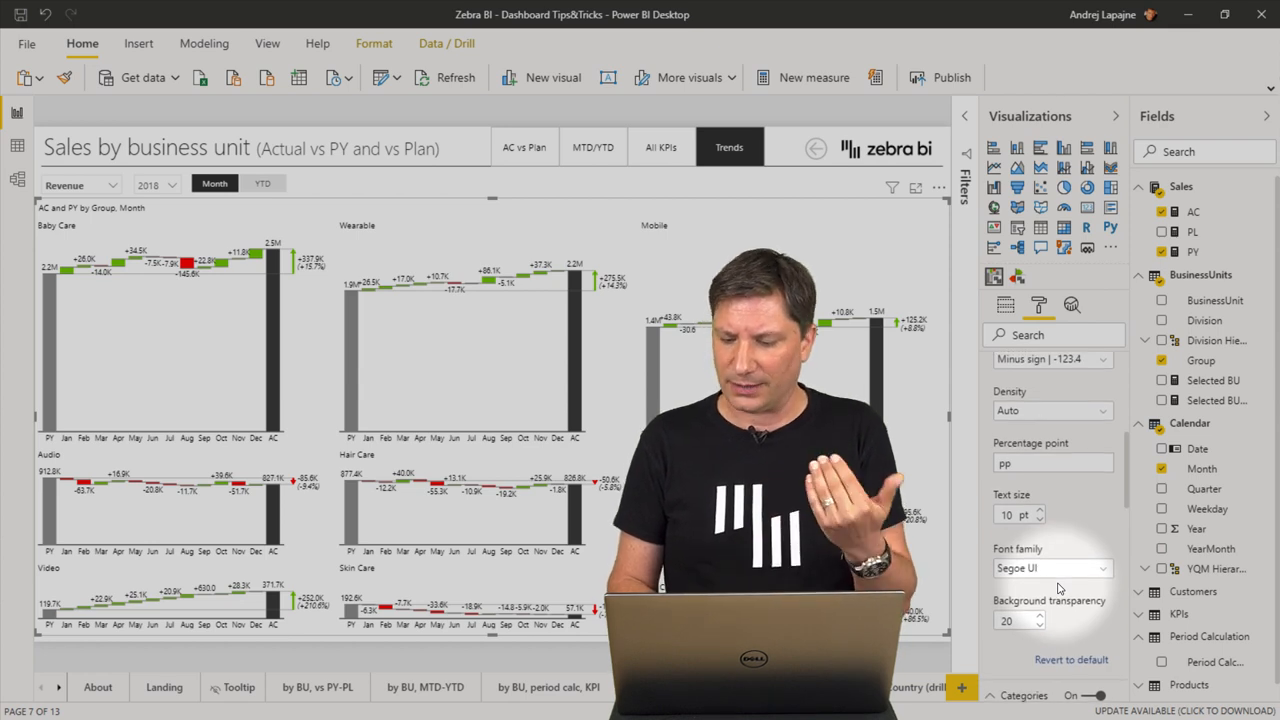
{"action": "left_click", "coordinate": [1050, 410]}
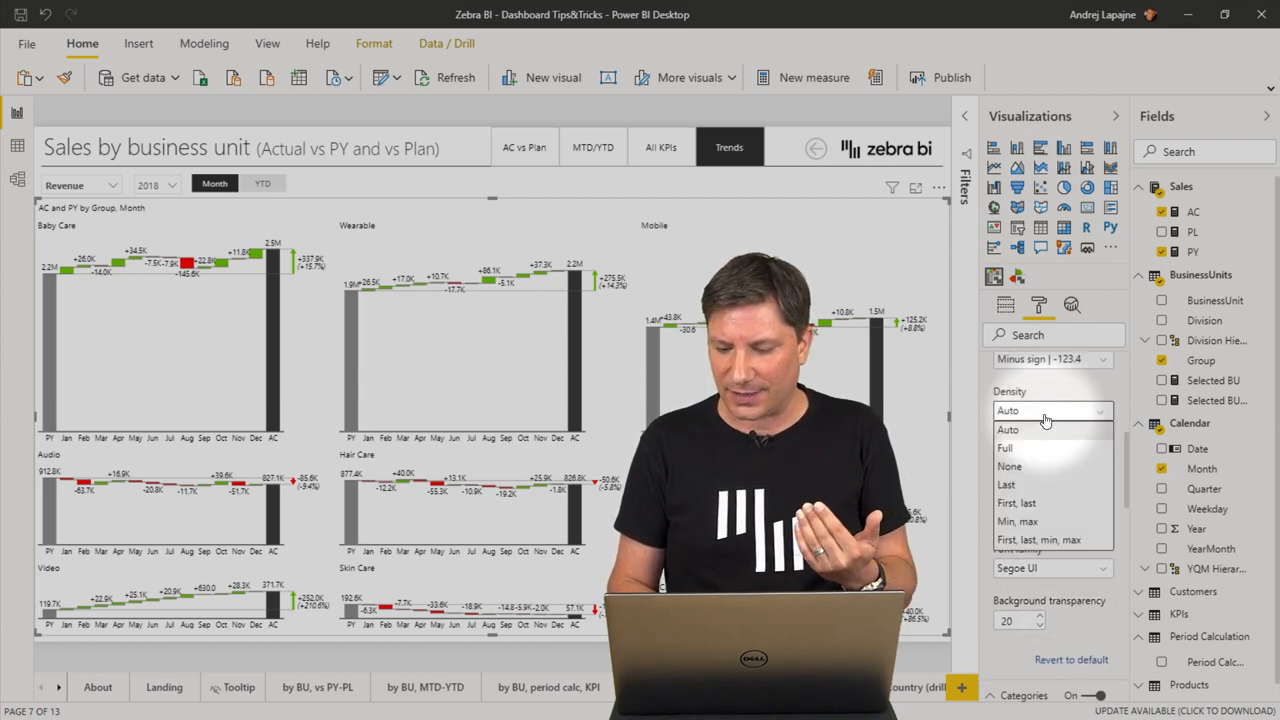
{"action": "left_click", "coordinate": [1039, 539]}
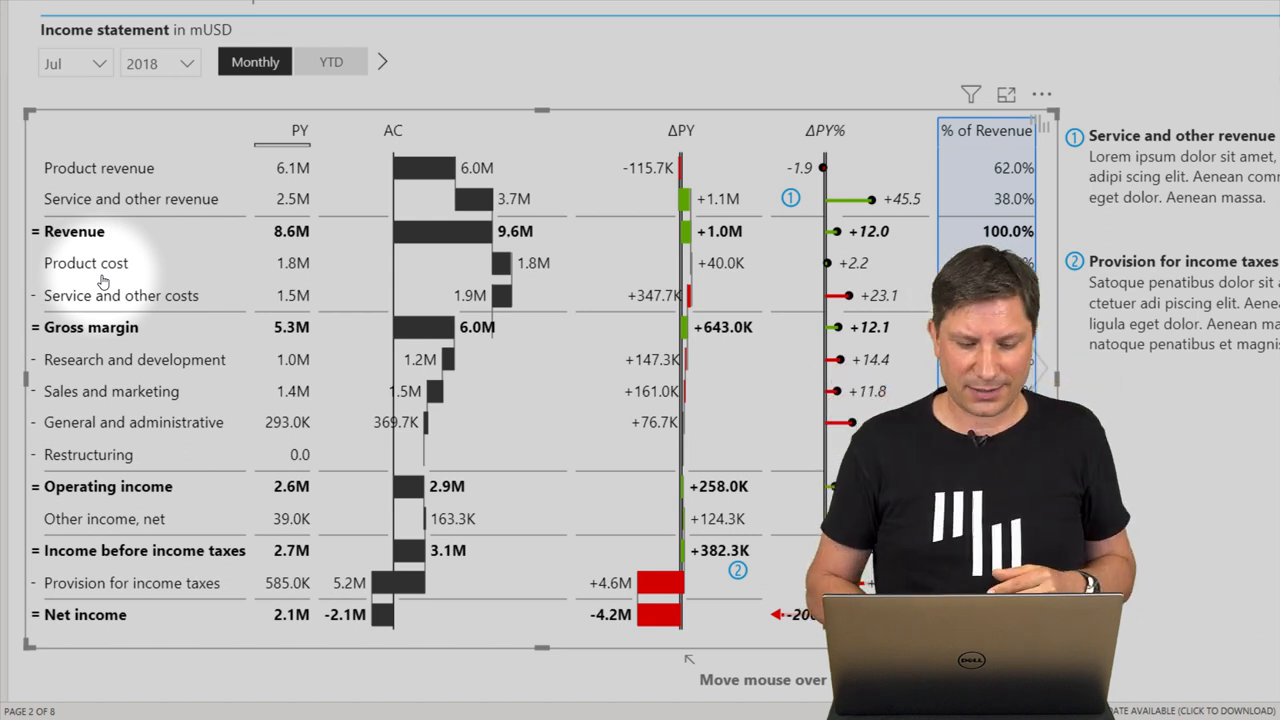
- Right-click a row in the Zebra BI Tables income statement to set result and inverted rows
{"action": "right_click", "coordinate": [86, 262]}
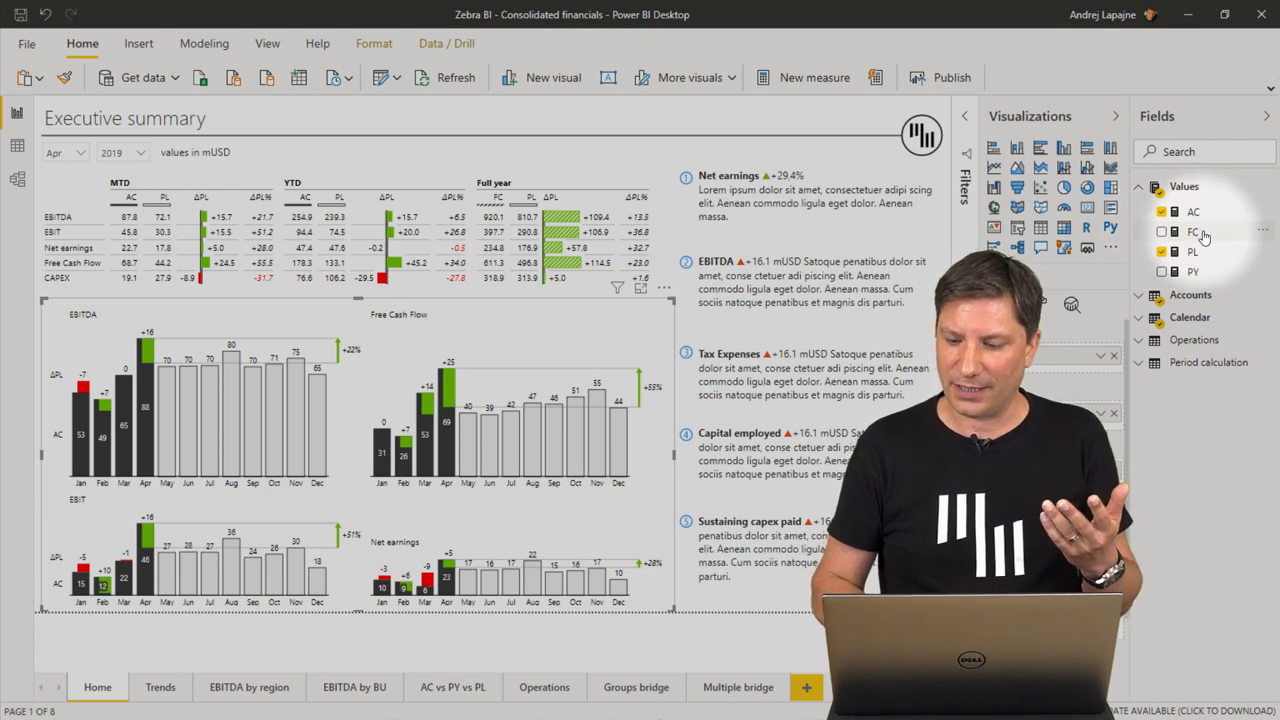
{"action": "left_click", "coordinate": [1163, 231]}
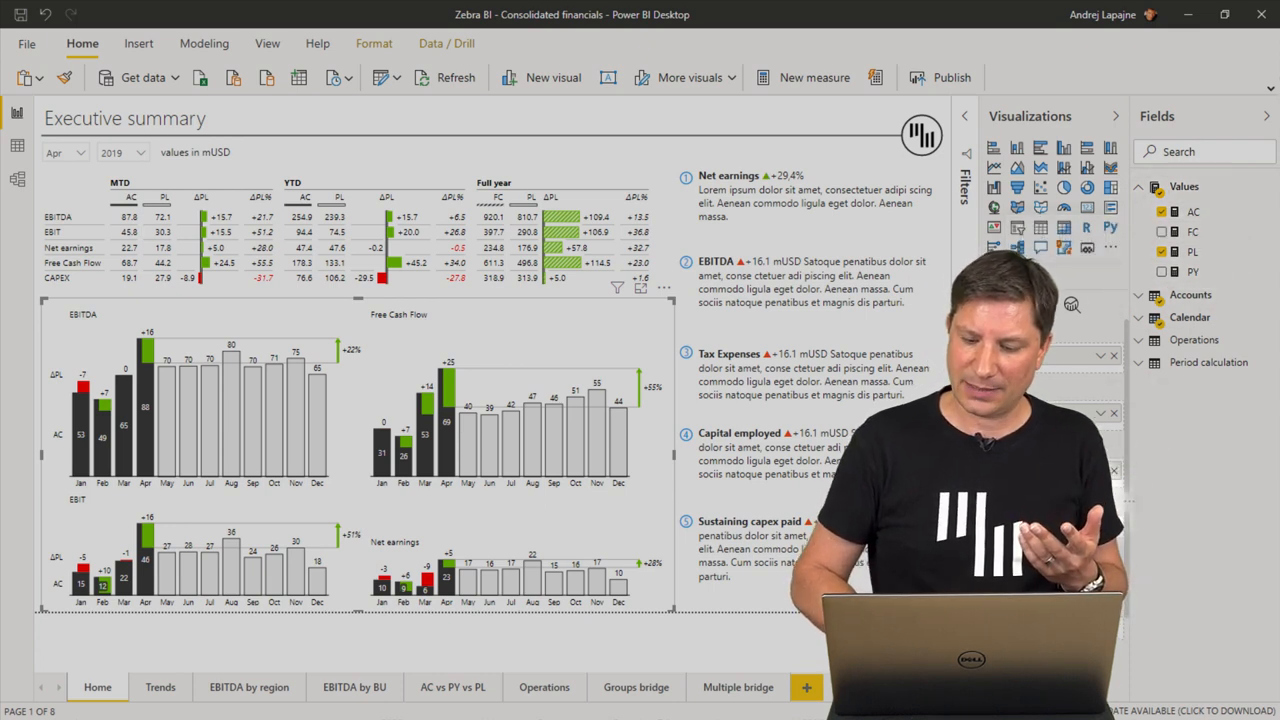